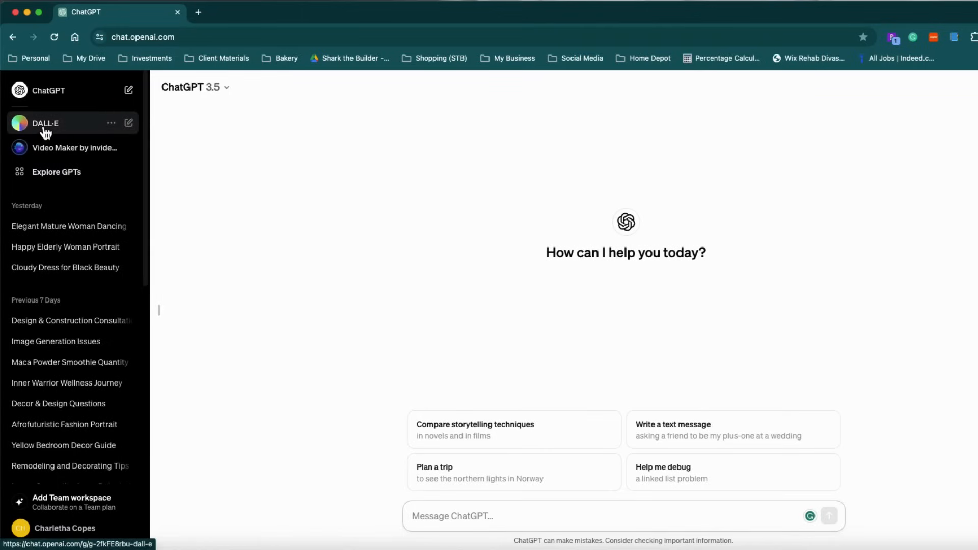
Open a new DALL·E chat from the sidebar
left_click(45, 122)
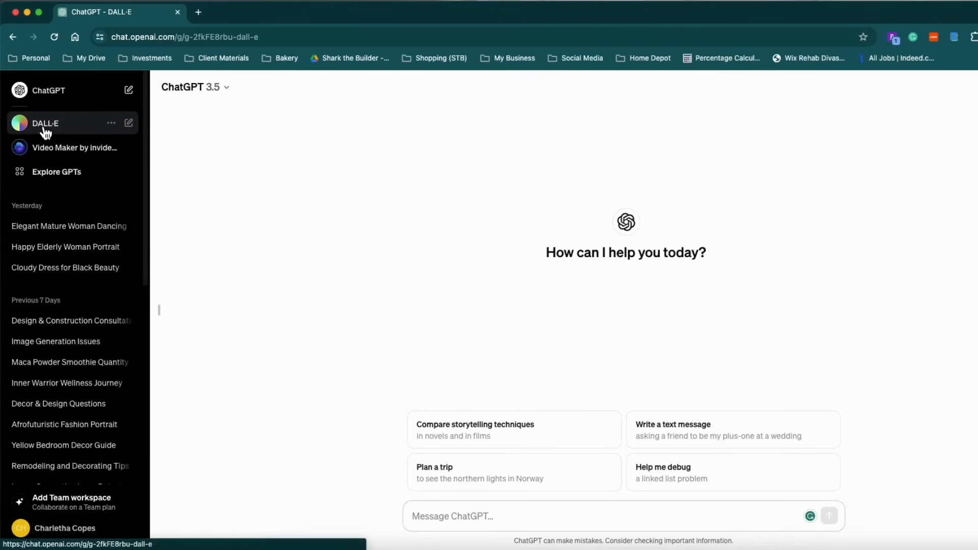
left_click(44, 123)
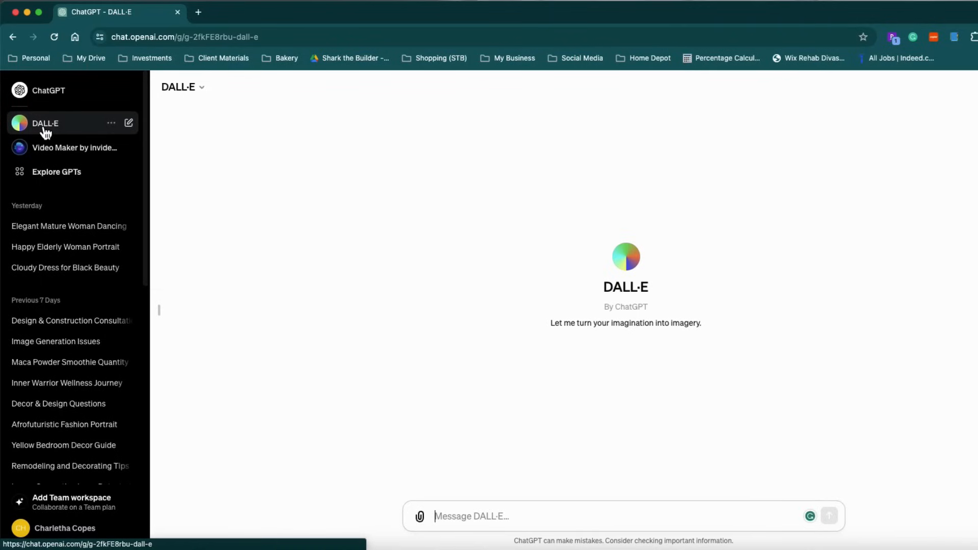
mouse_move(510, 456)
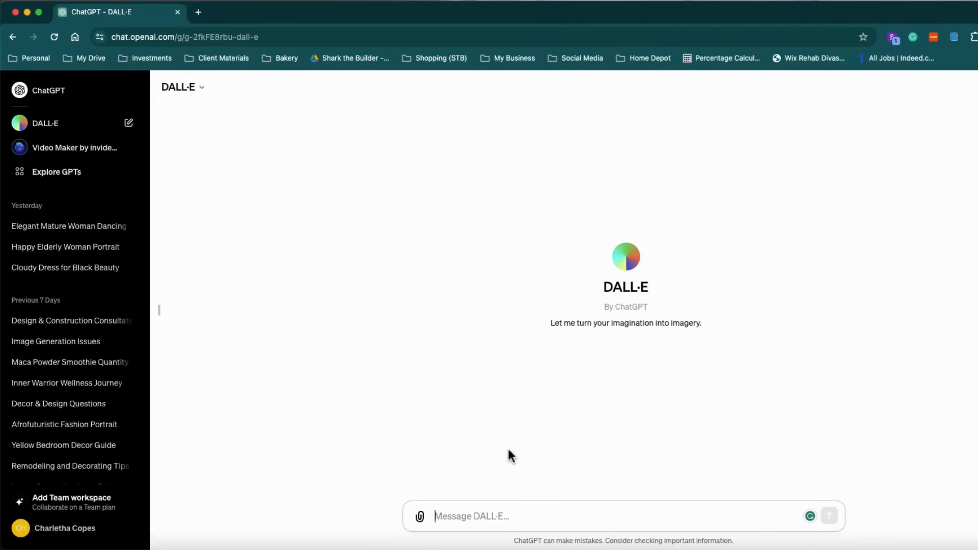
mouse_move(65, 186)
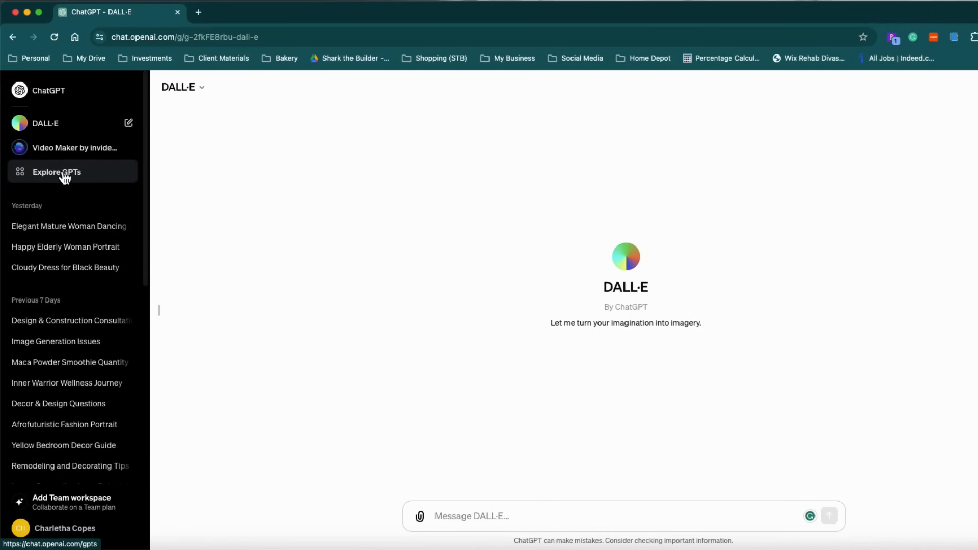
Find 'Consistent Character GPT – Fast & High Quality' in the Explore GPTs DALL·E section and open it
left_click(56, 172)
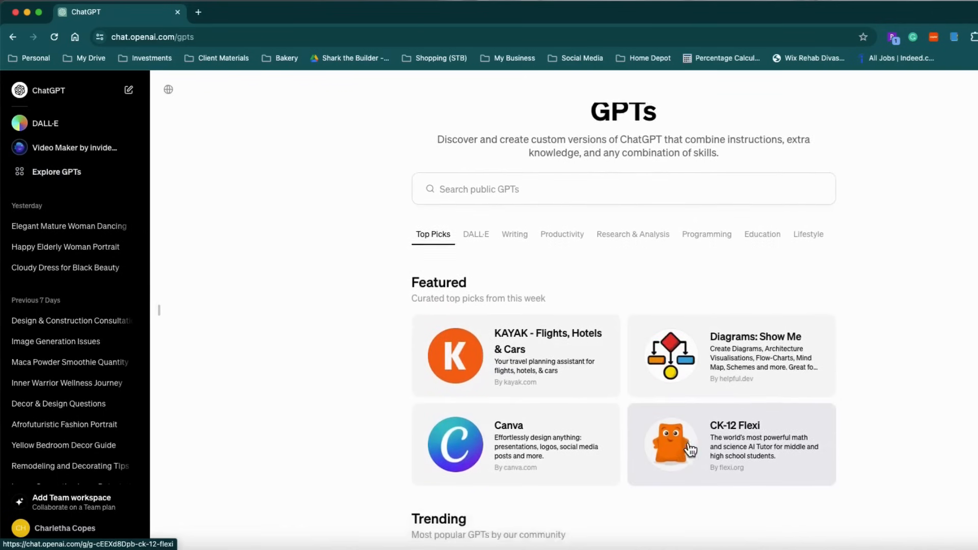
scroll("down", 3)
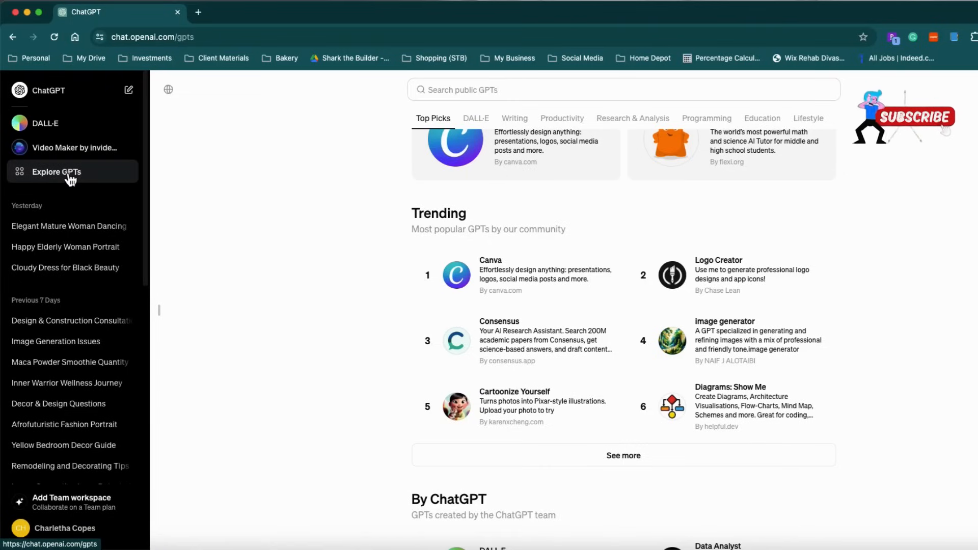
mouse_move(509, 432)
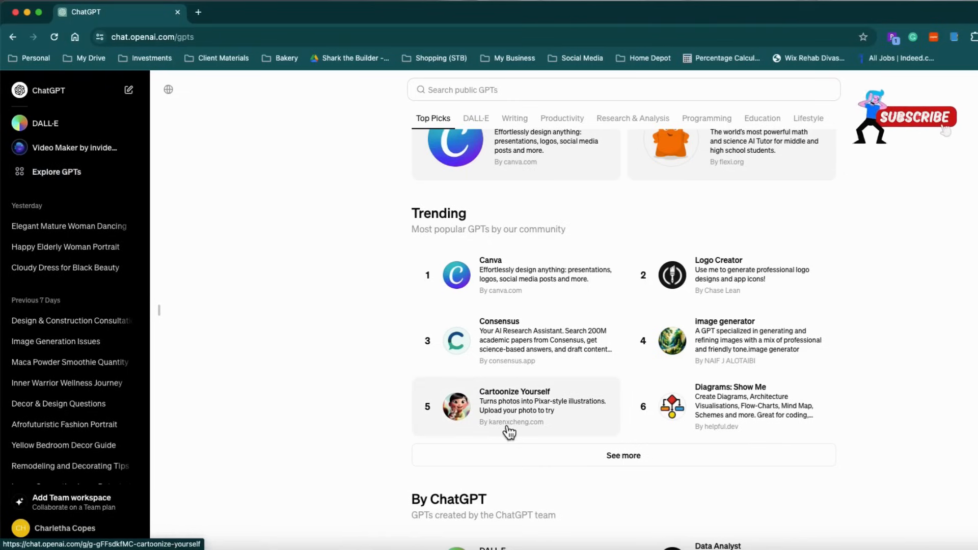
scroll("down", 3)
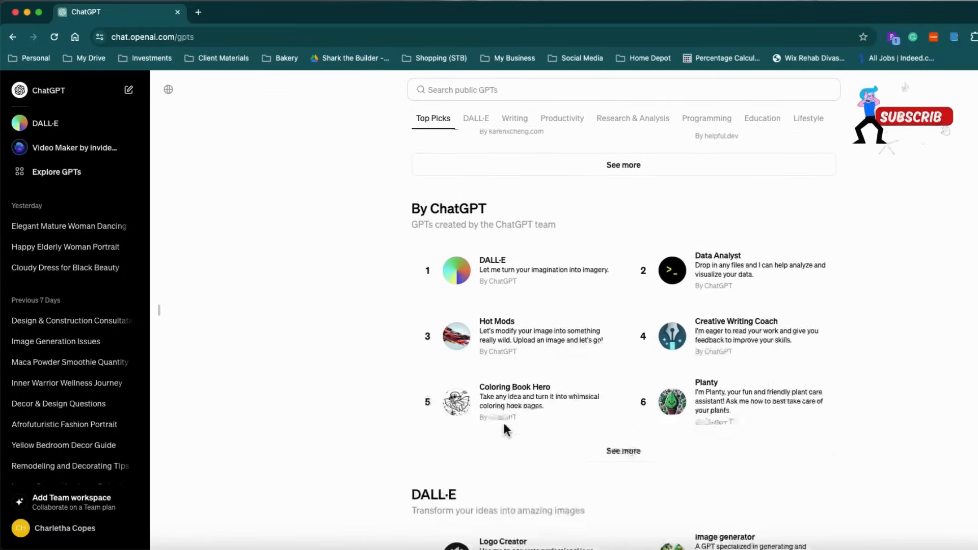
left_click(475, 117)
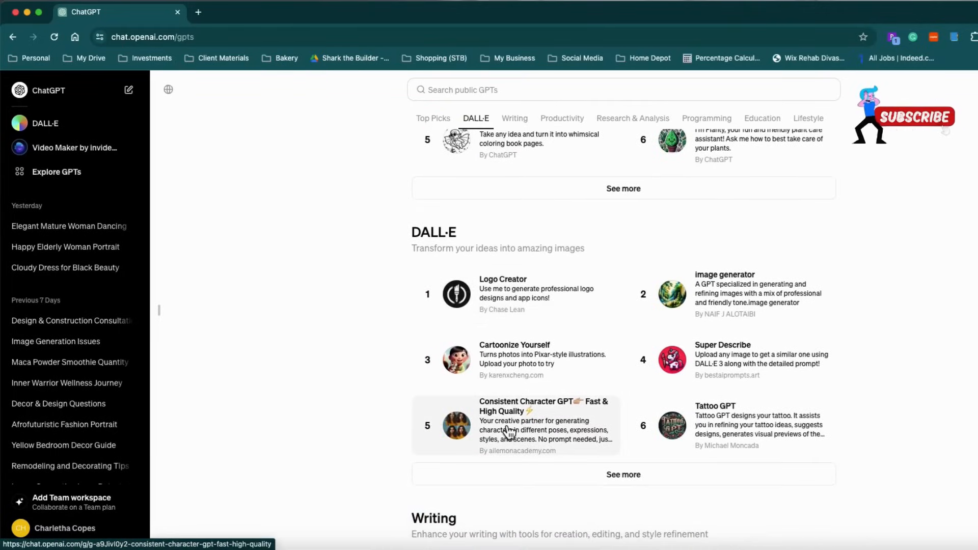
scroll("down", 3)
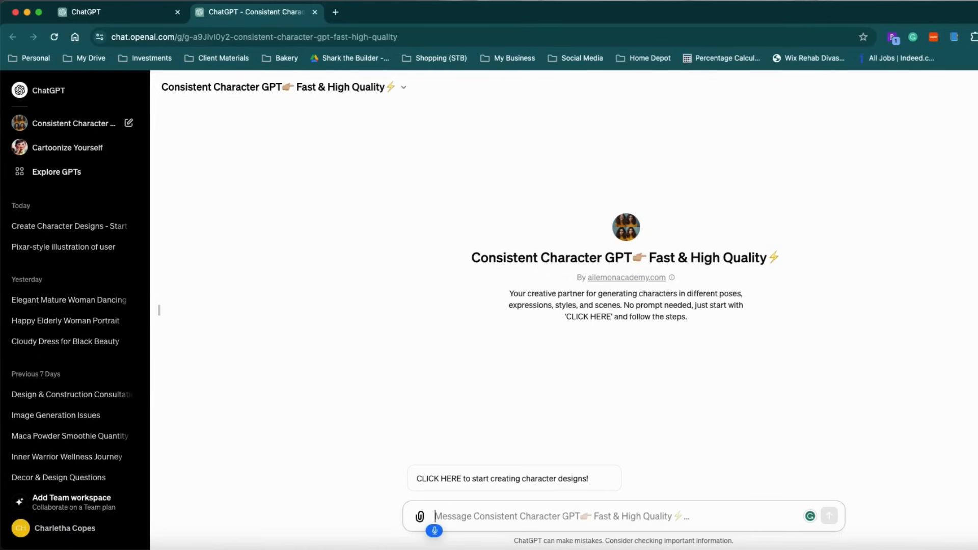
Draft a prompt for a black woman in her mid-40s who looks 30, removing duplicated text
type("I would like to")
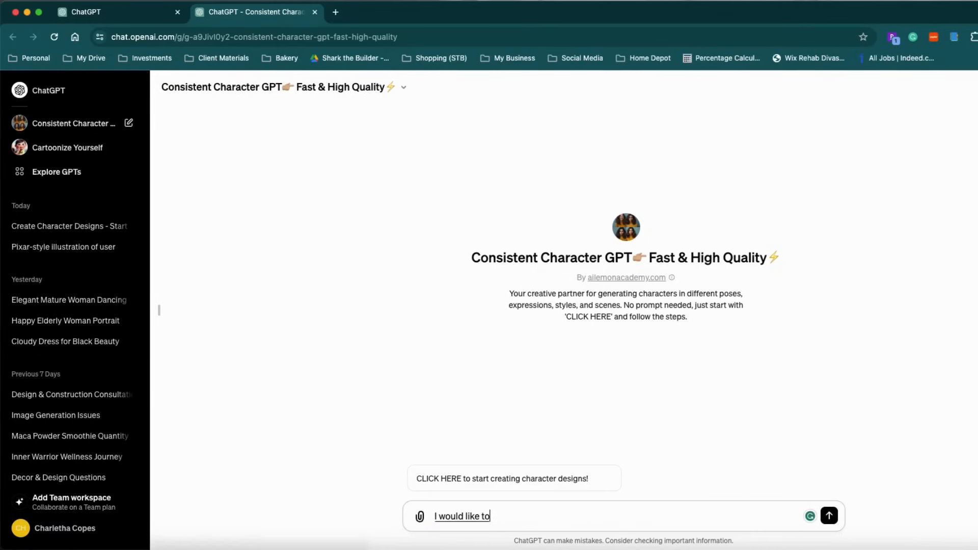
type("create a black woman")
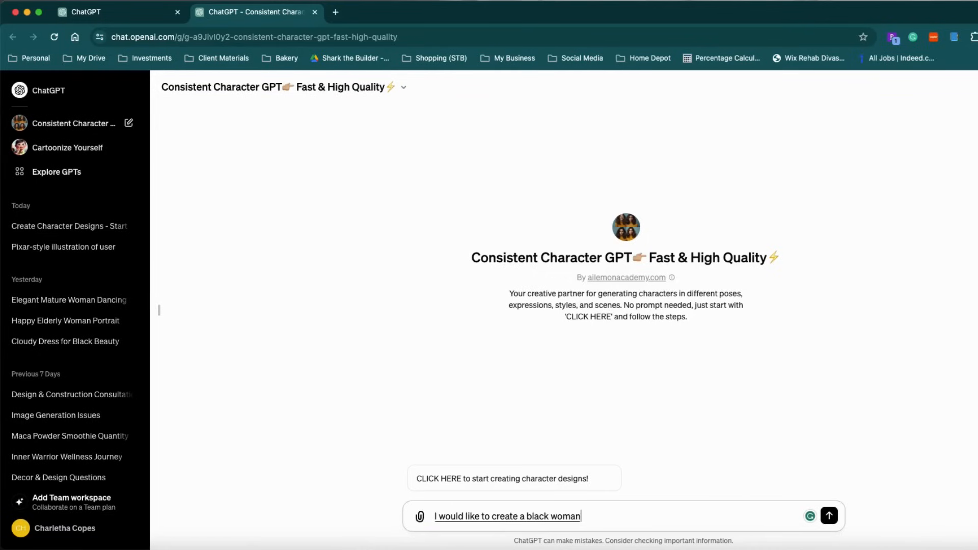
type("who is in mid-")
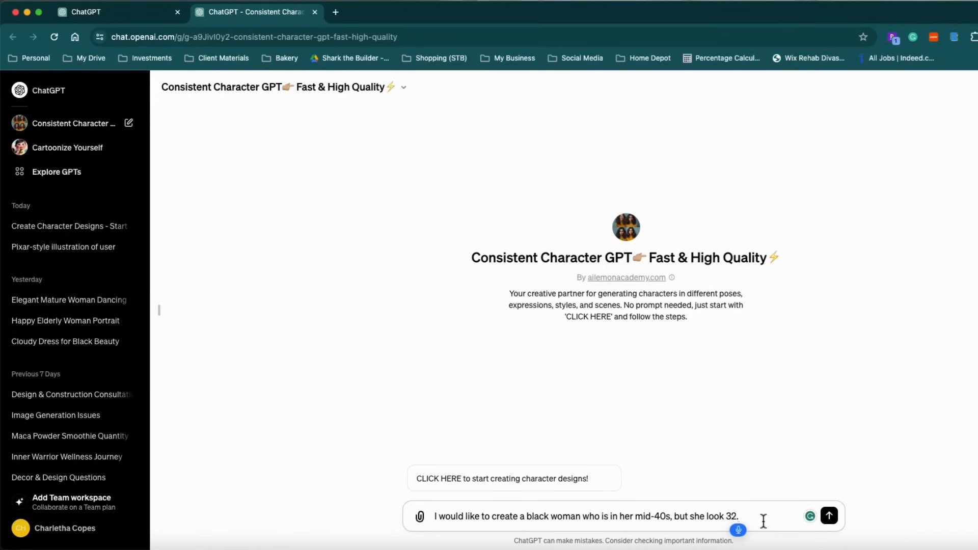
type("I would like to create a black woman who is in her mid 40s but she look 32. How much is")
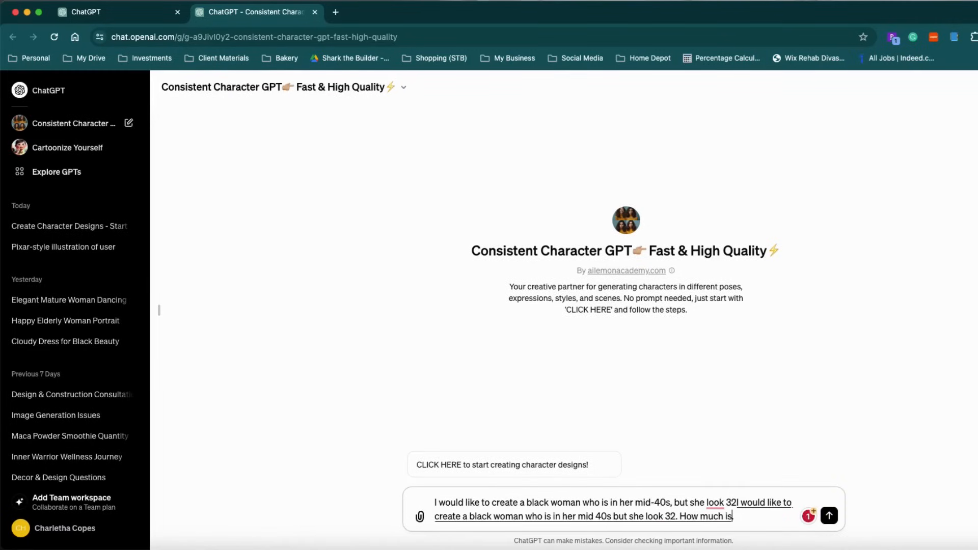
type("I'm just gonna put on the 30.")
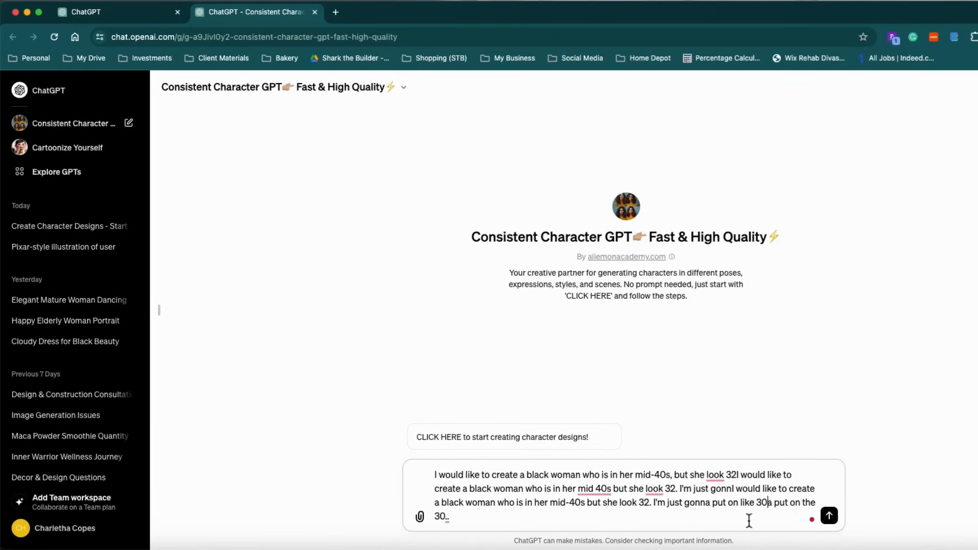
left_click_drag(732, 475, 448, 516)
type("0.")
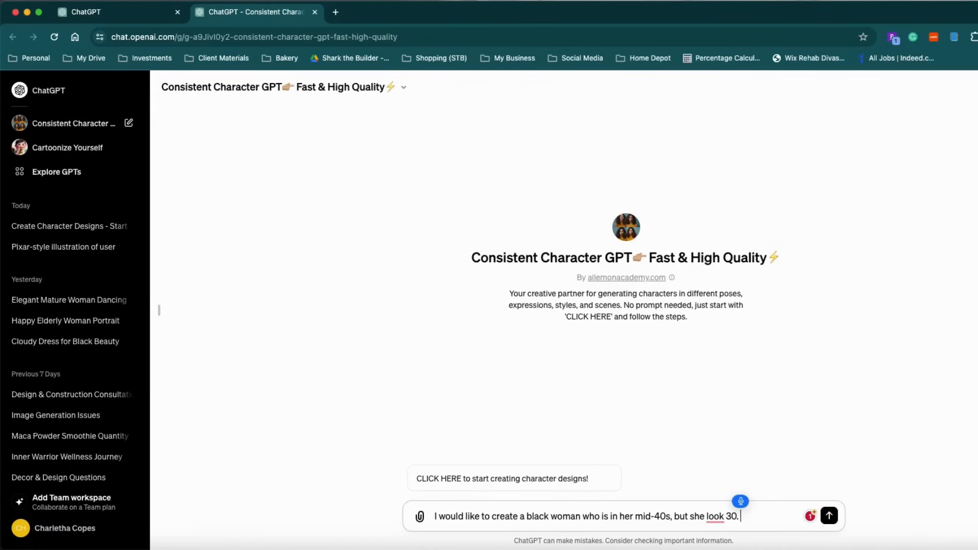
Add perfectly arched eyebrows to the prompt, erasing the unfinished trailing clause
type("She has perfectly perfectly")
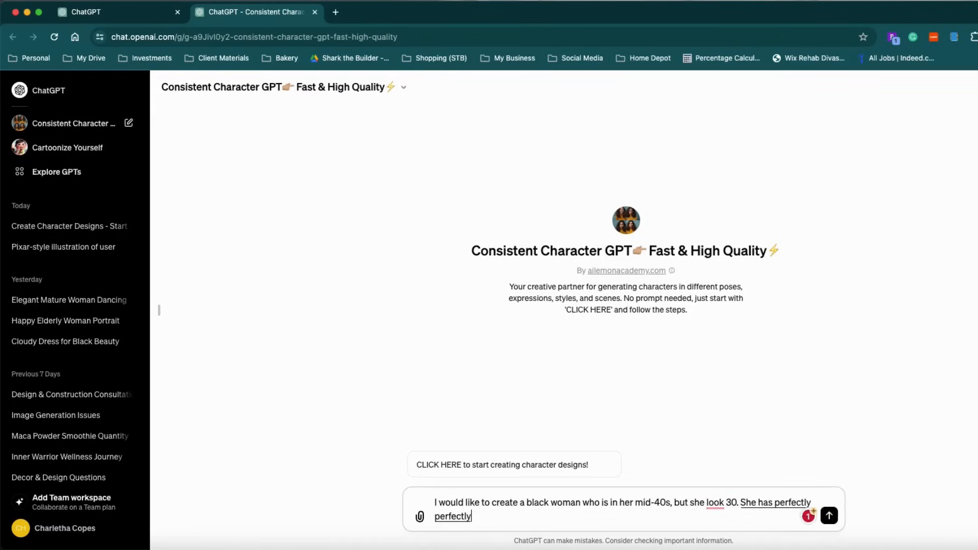
type("arched eyebrow")
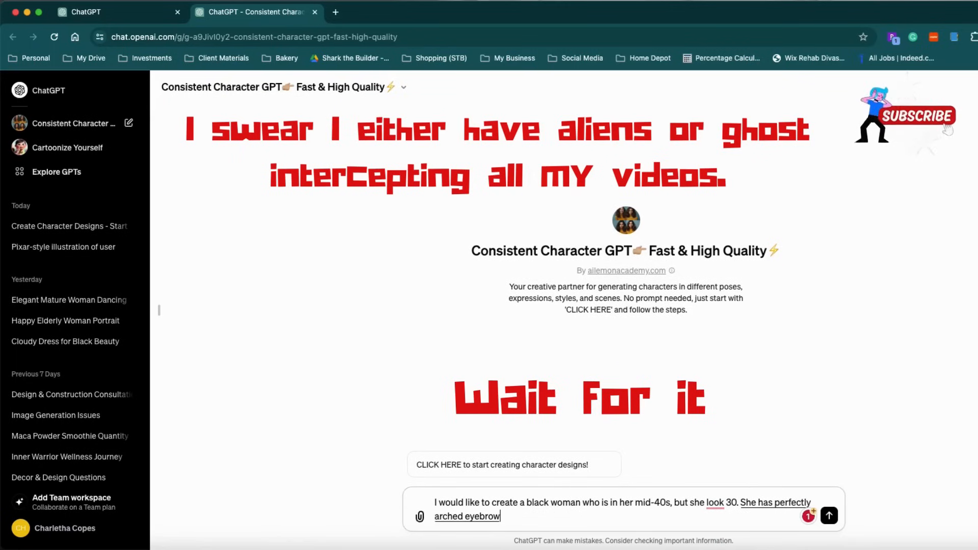
type("off because she gets them microbl")
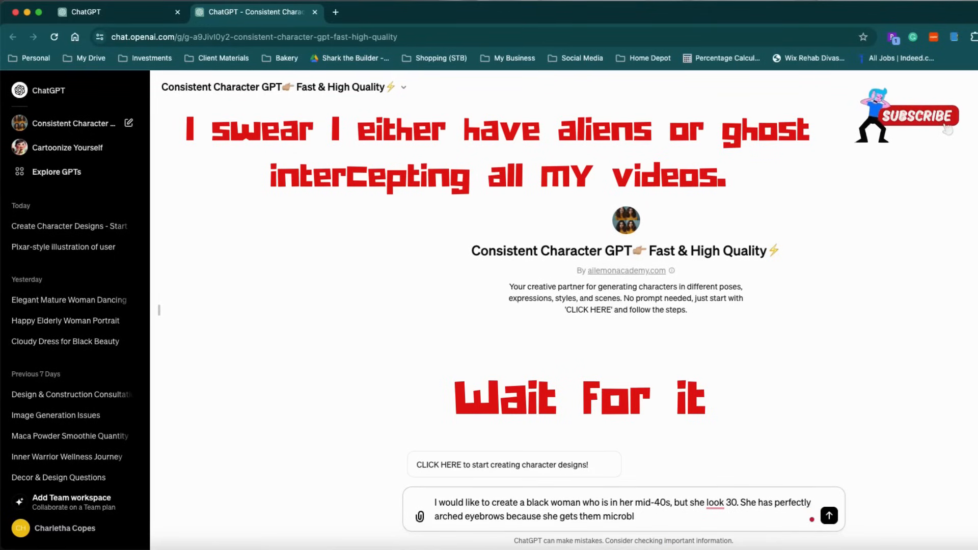
key("Backspace")
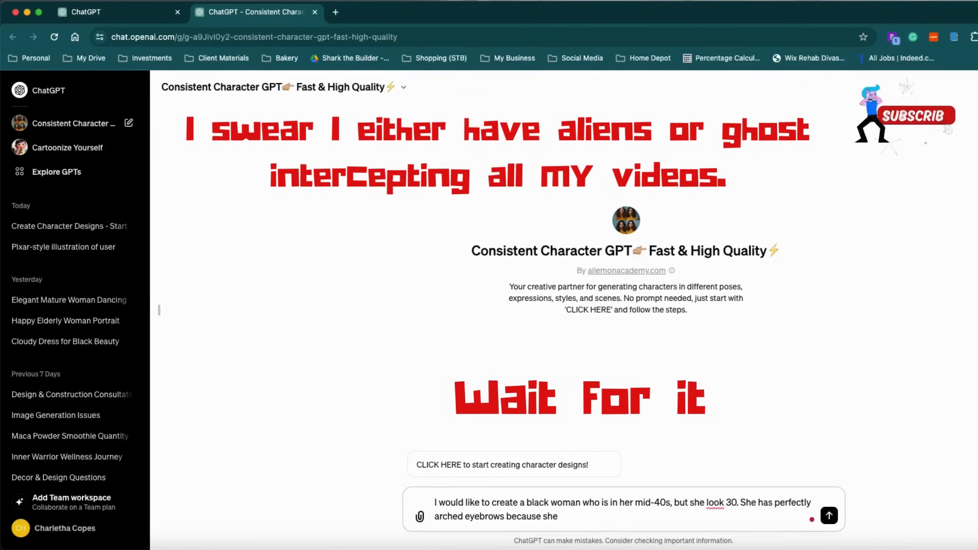
key("Backspace")
type(".")
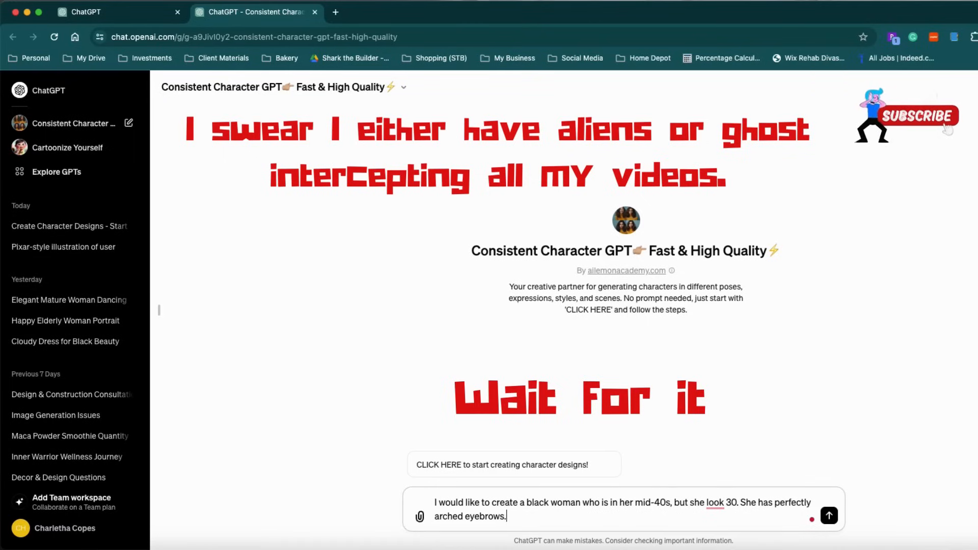
key("Backspace")
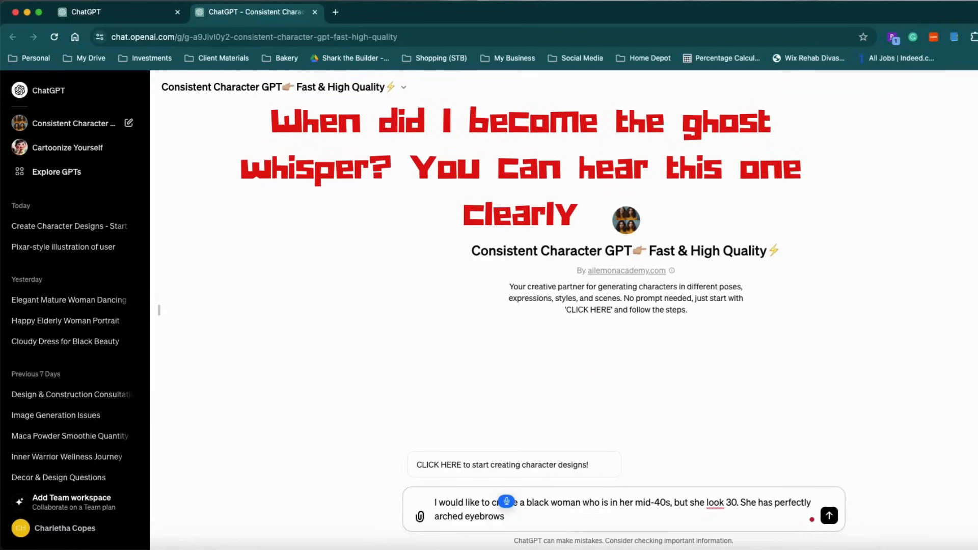
Add tiny lush lips and freckles under her eyes and on her cheeks
type("and tiny lush lips.")
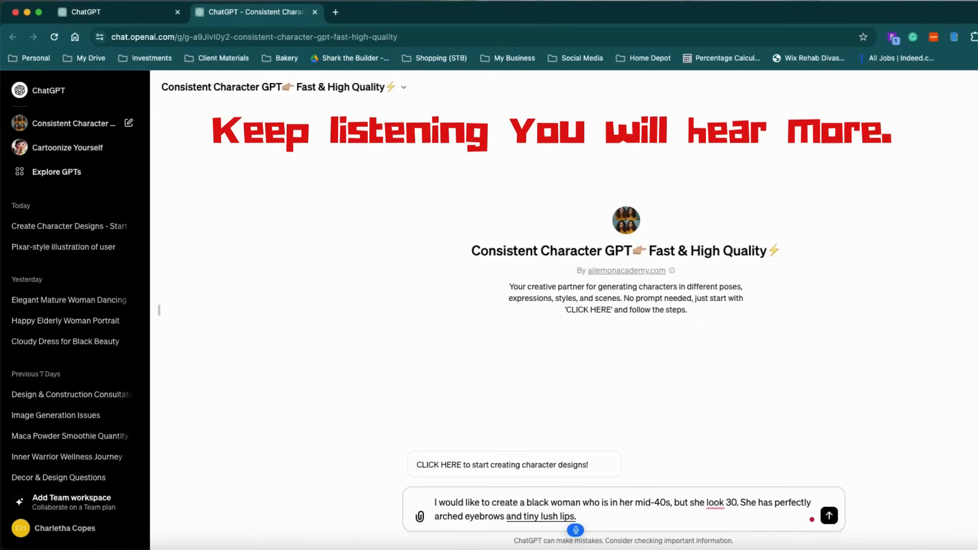
type("Add, freckles.")
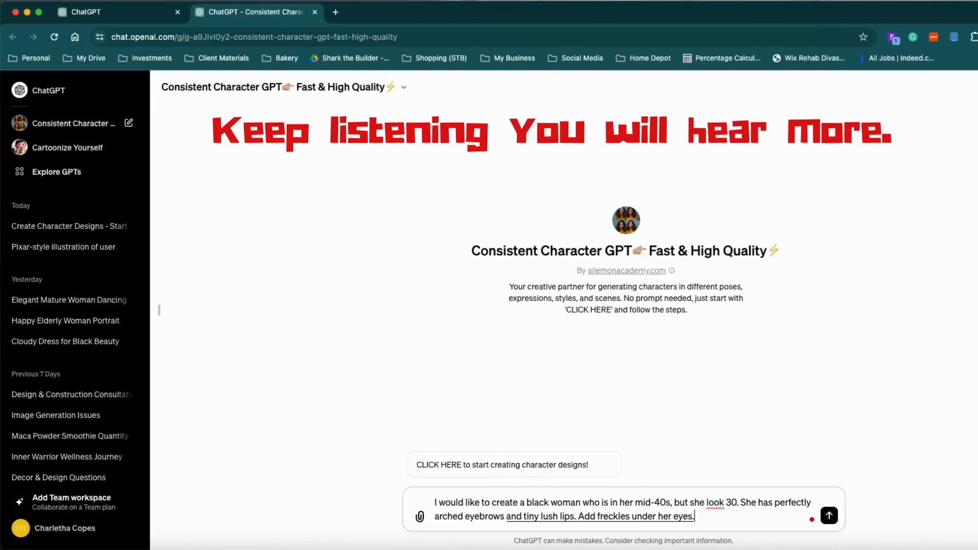
type("and on her cheeks.")
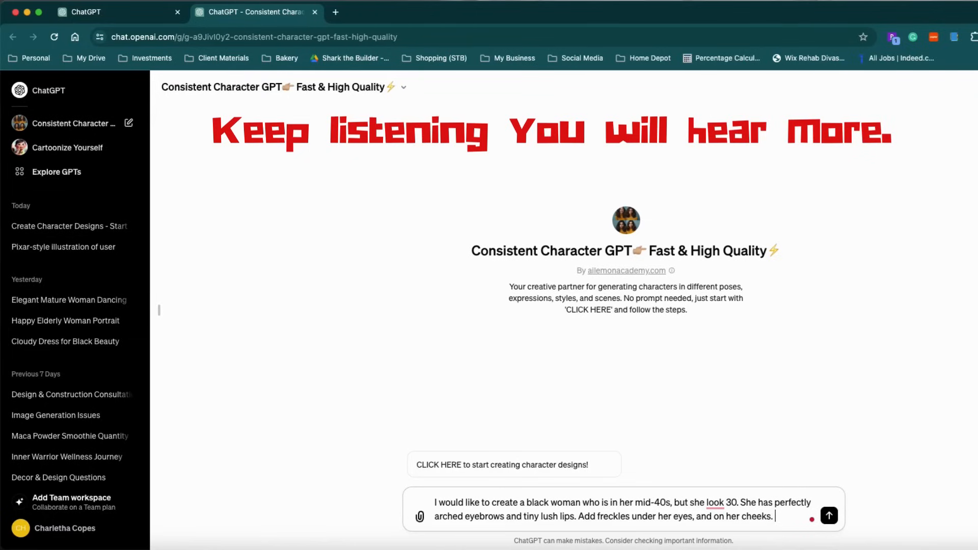
Add naturally curly shoulder-length hair to the character prompt
double_click(613, 517)
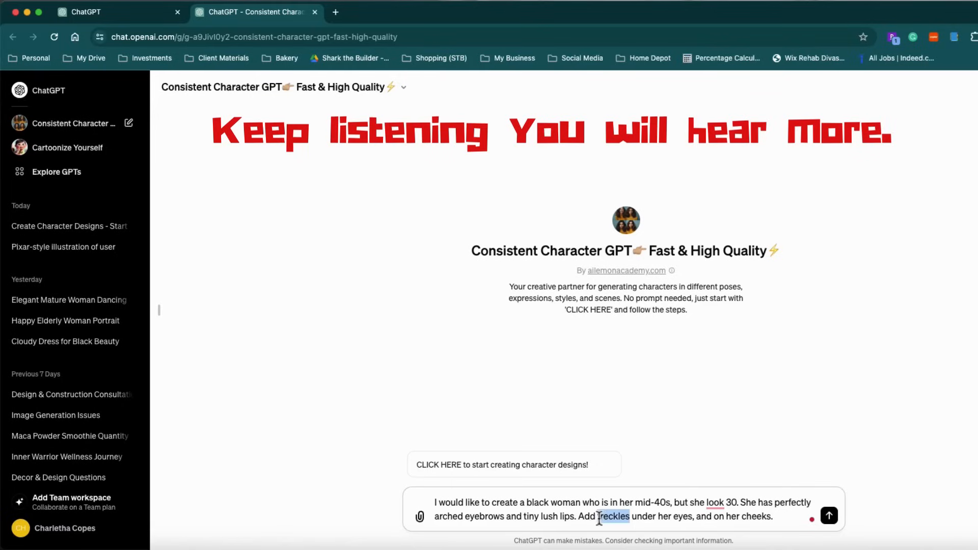
type("mol")
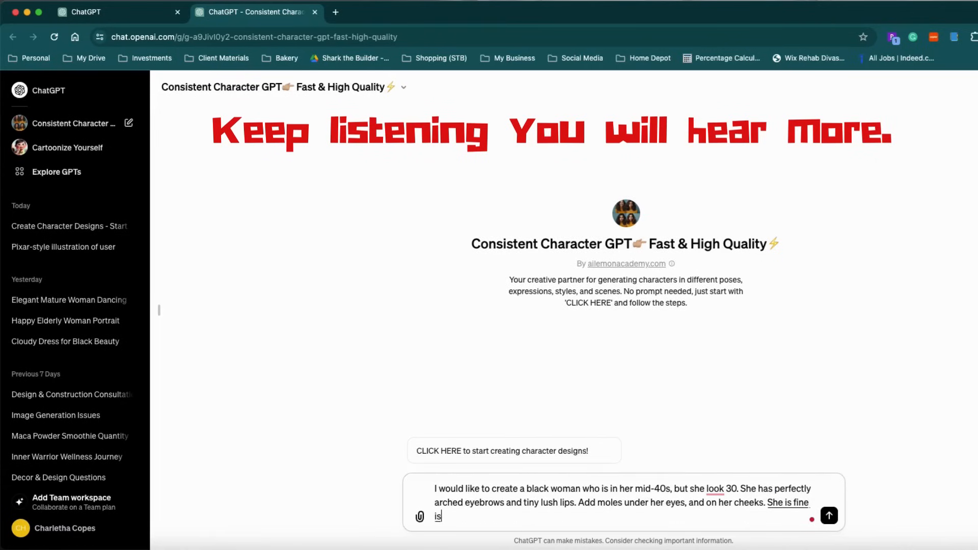
type("as hell no")
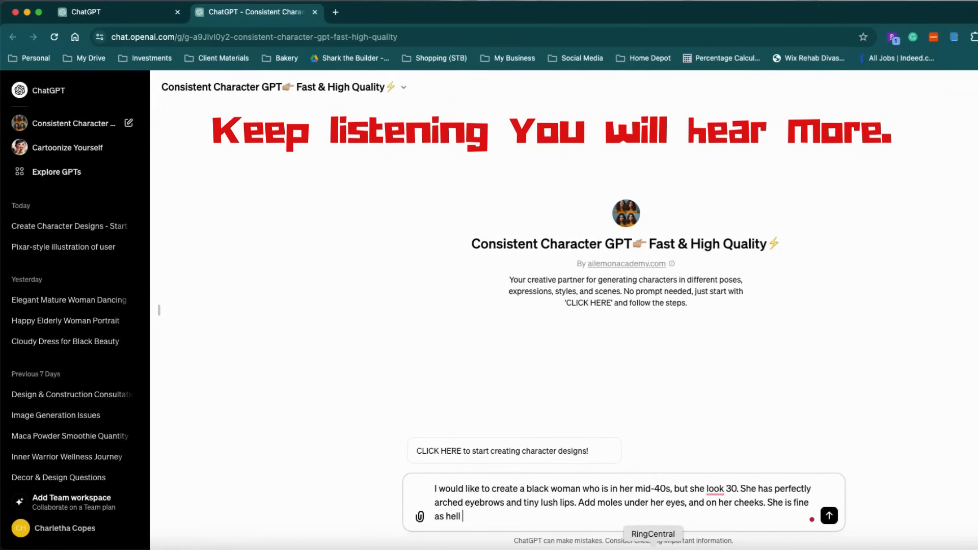
key("Backspace")
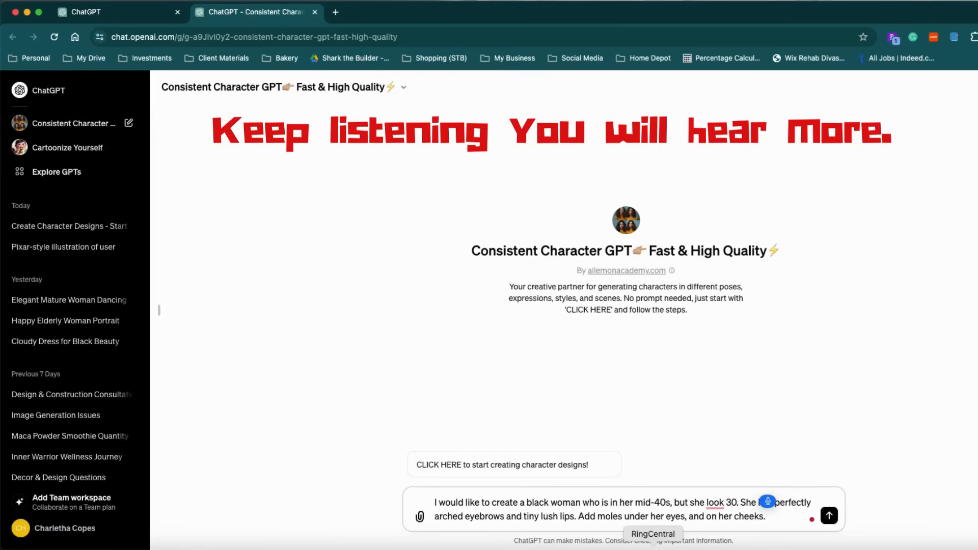
type("At naturally curly hair to her shoulders.")
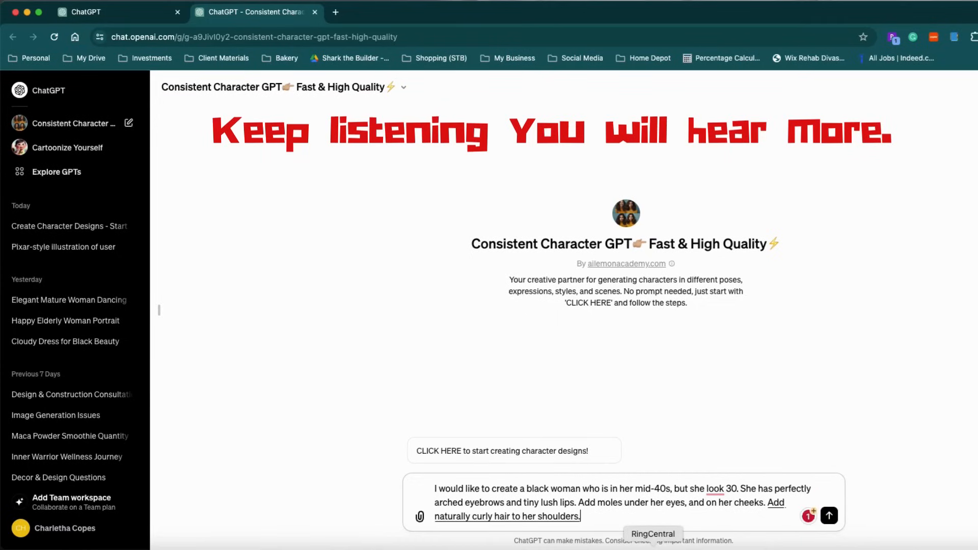
Add wide eyes with thick eyelashes to the prompt
type("Wide.")
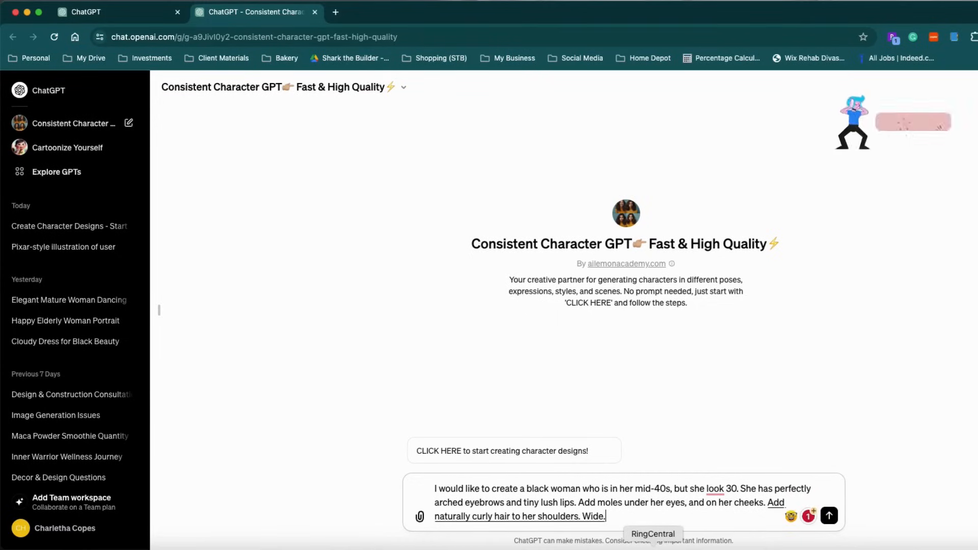
type("eyes")
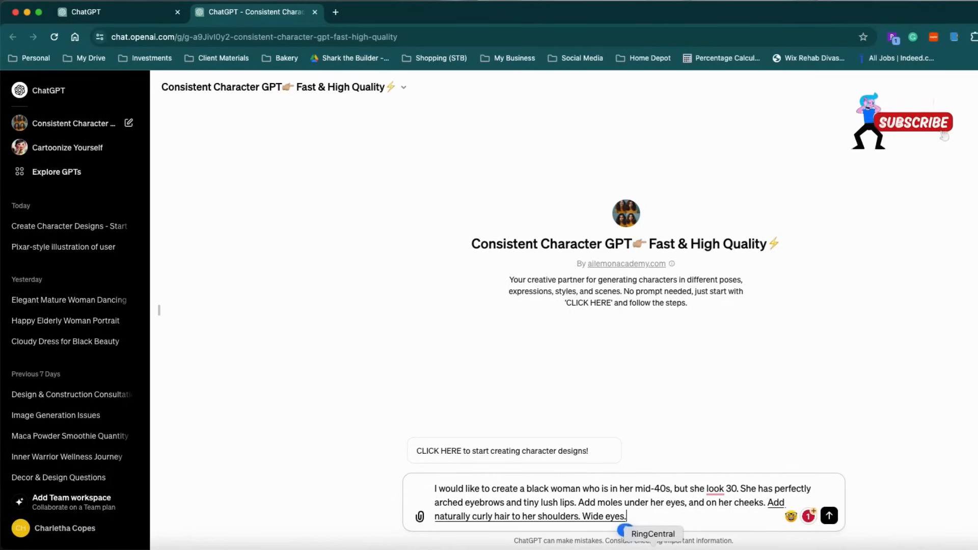
type("with fake eyelashes")
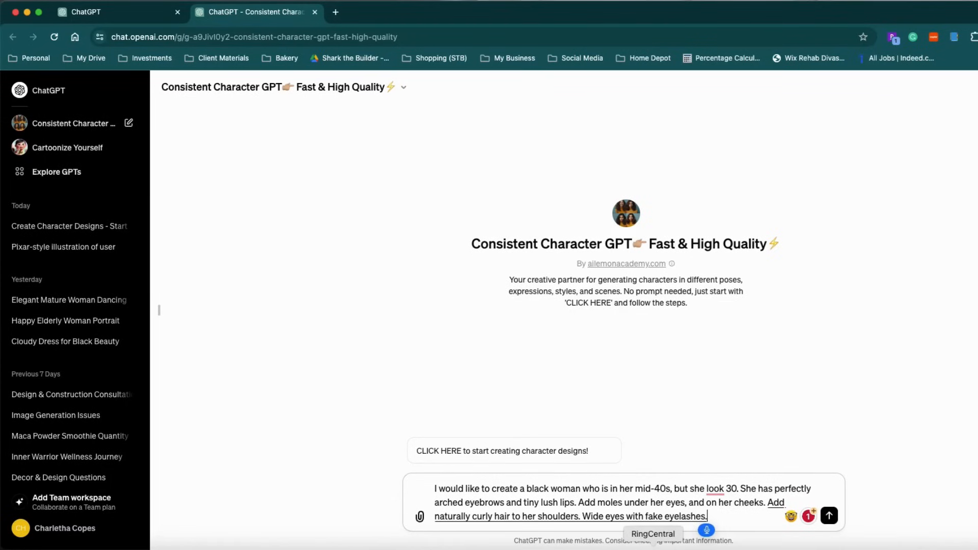
type("thick eyelash")
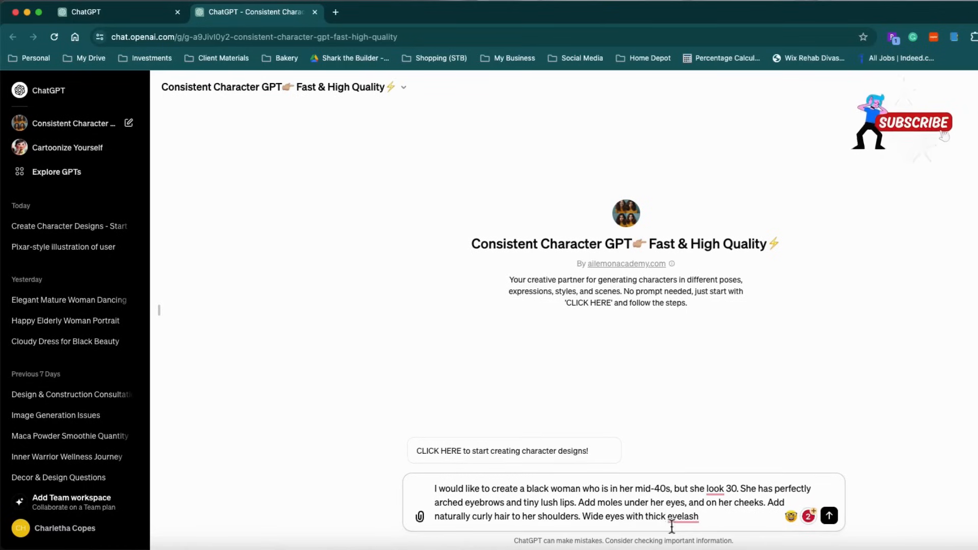
type("es")
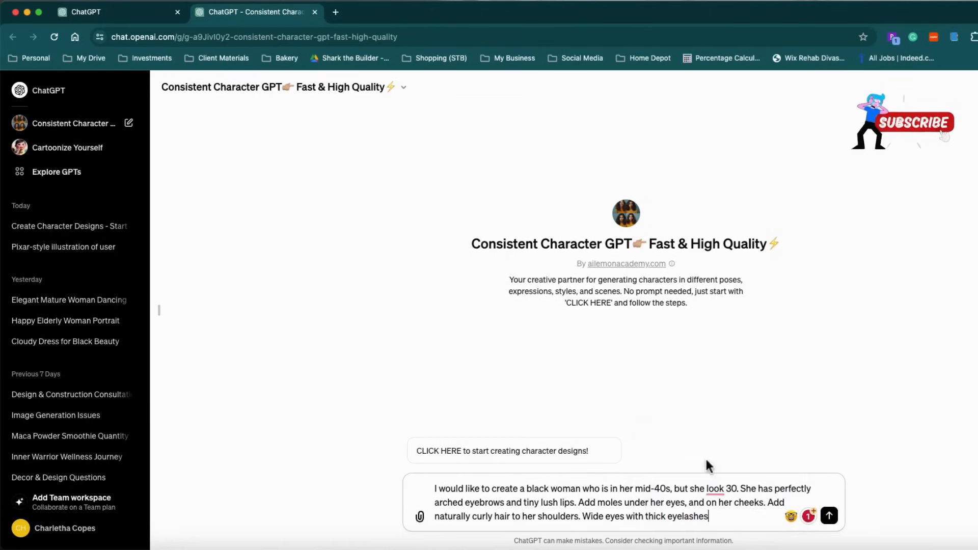
mouse_move(666, 516)
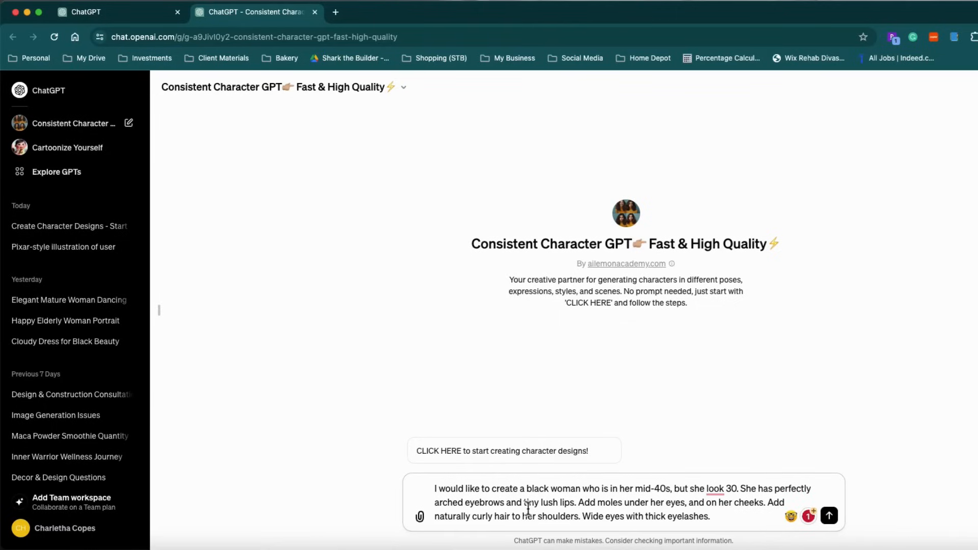
Delete 'tiny' so the prompt says lush lips, then send the description
double_click(531, 503)
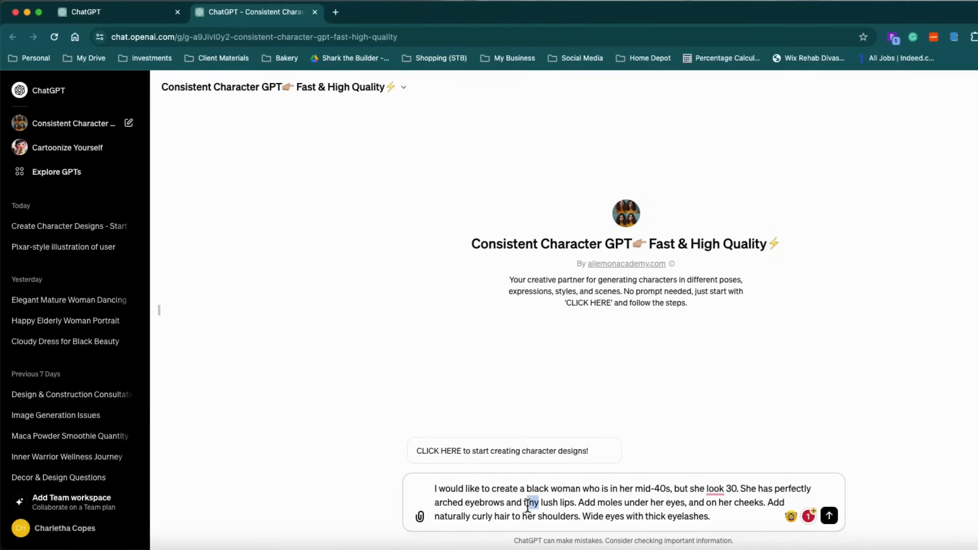
double_click(529, 502)
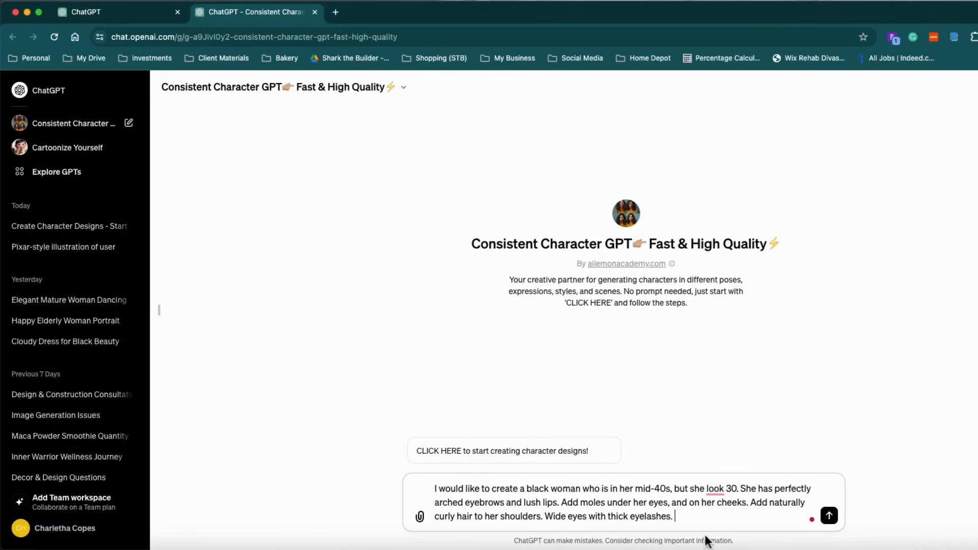
left_click(714, 488)
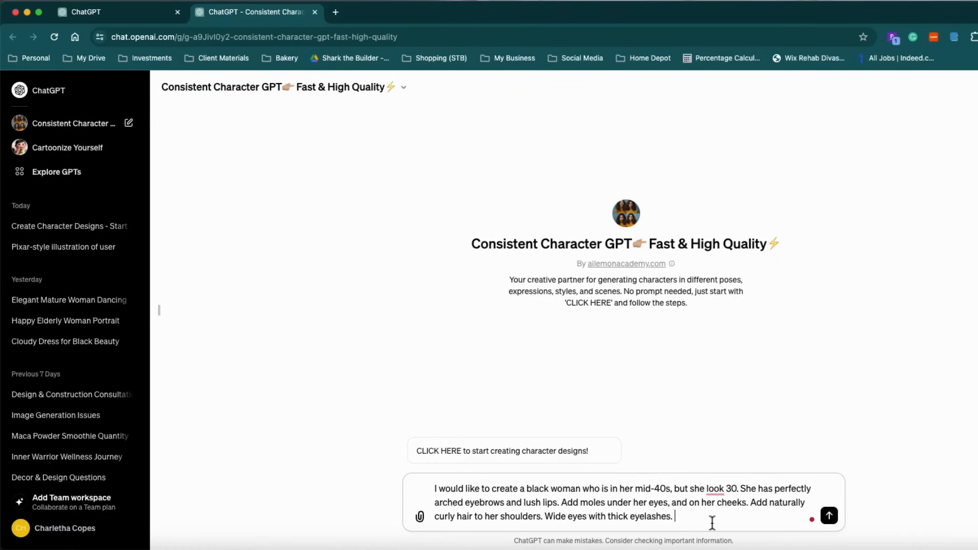
left_click(829, 516)
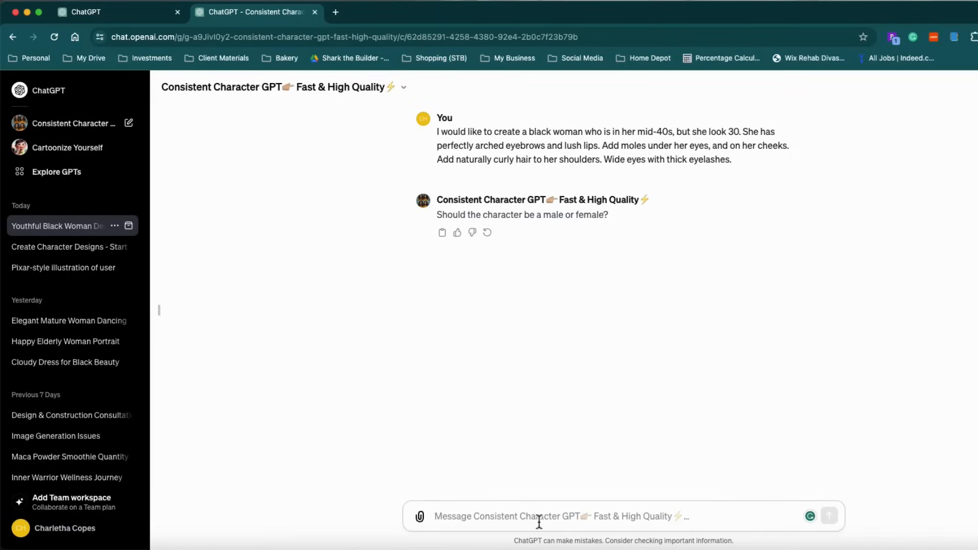
Answer that the character is female and name her 'The Shark'
type("femail")
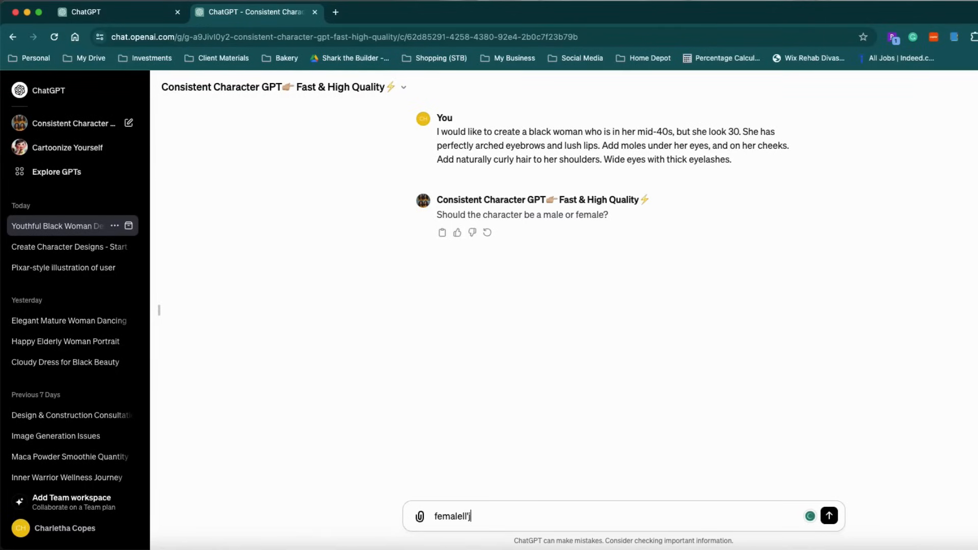
key("Backspace")
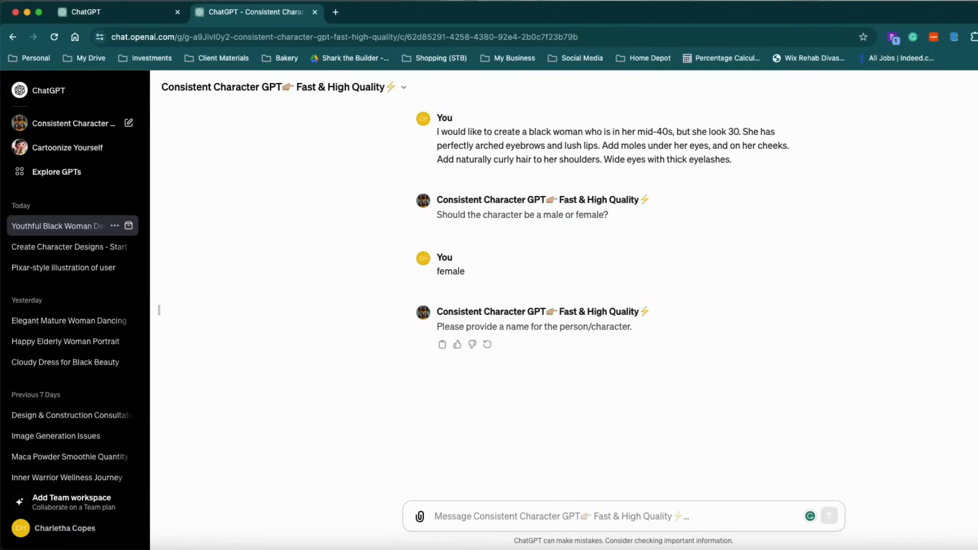
type("The Shark")
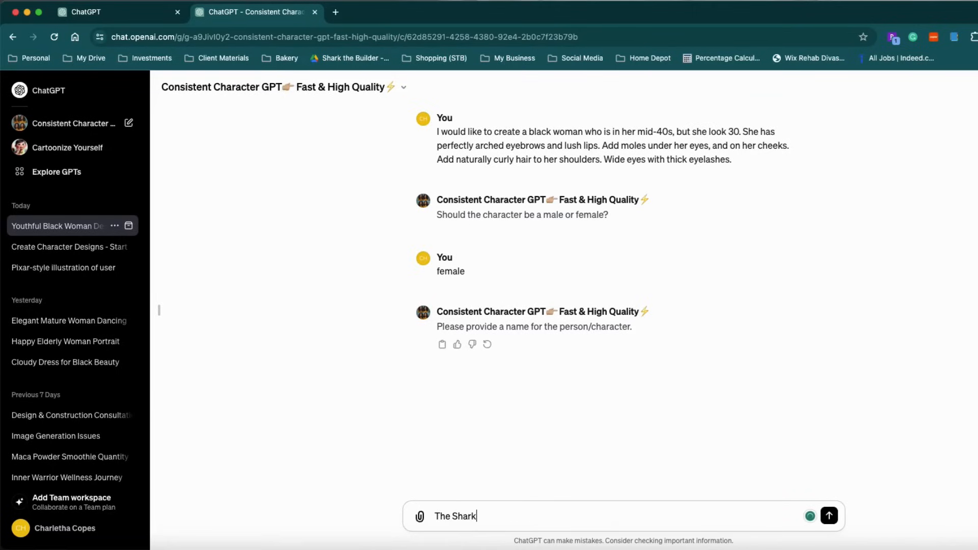
left_click(829, 516)
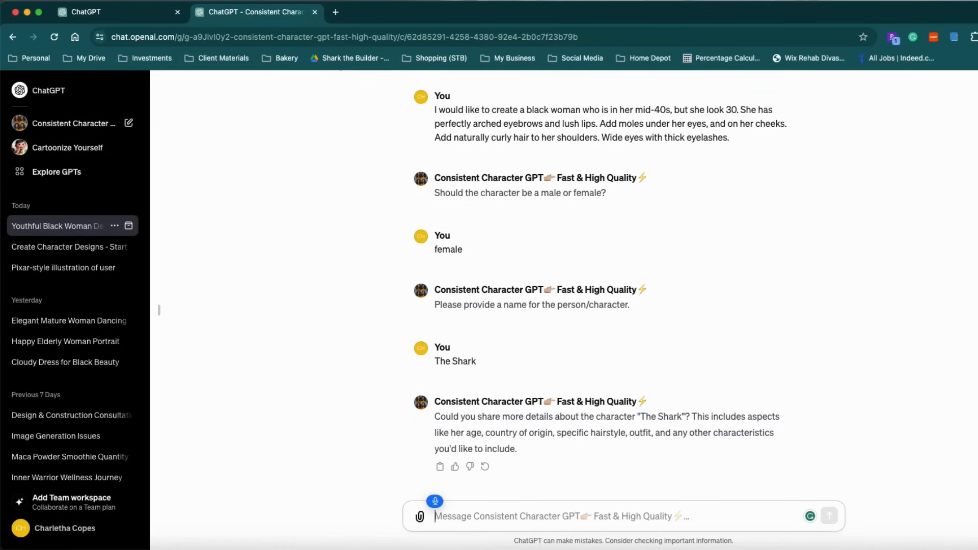
Describe The Shark as mid-40s, from the Midwest, with curly hair she prefers straight
type("she is made 40")
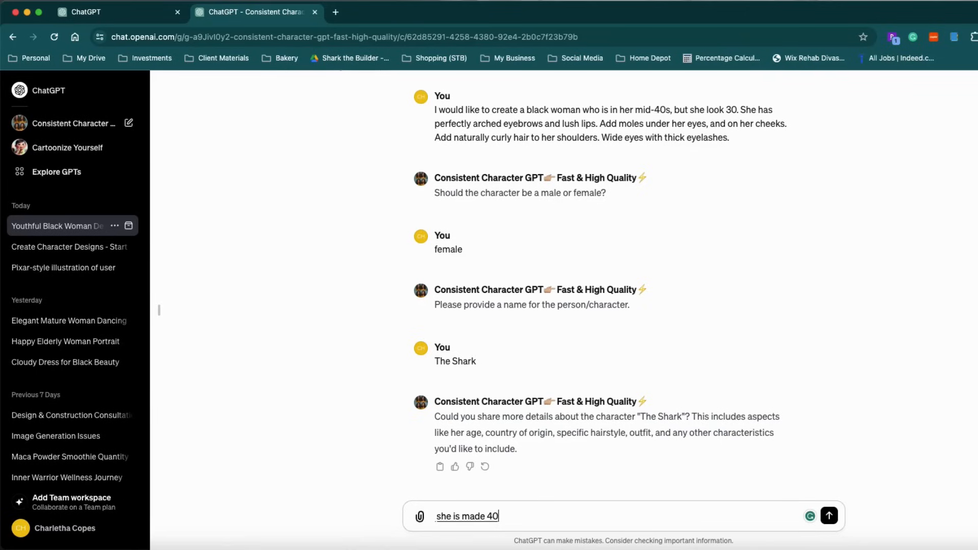
type("she is mid 40s")
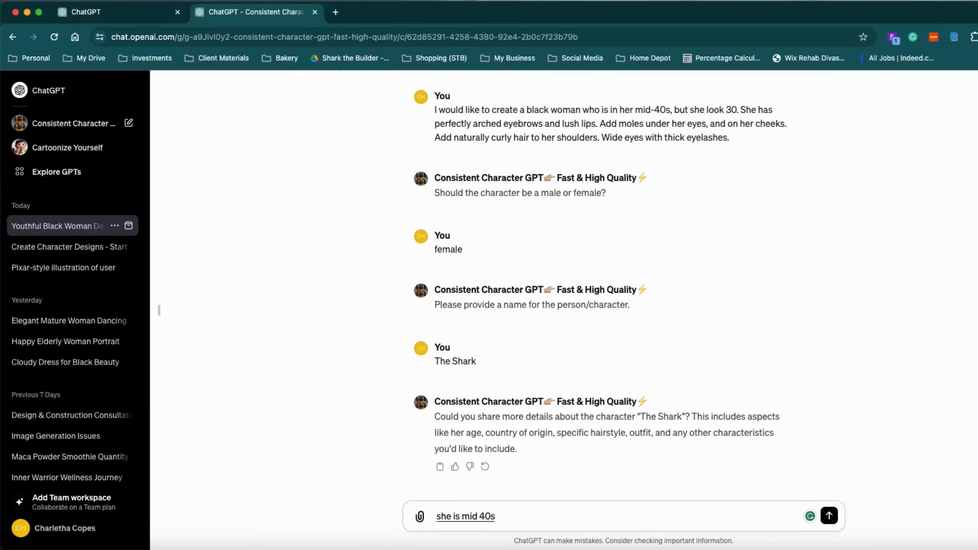
type("she lived in the Midwest the Mill at")
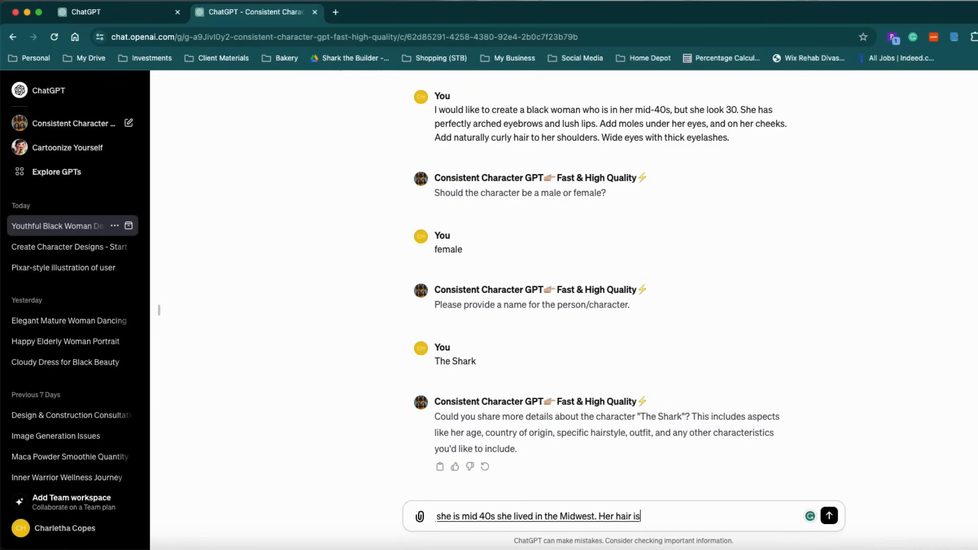
type("curly, but she prefer straight here.")
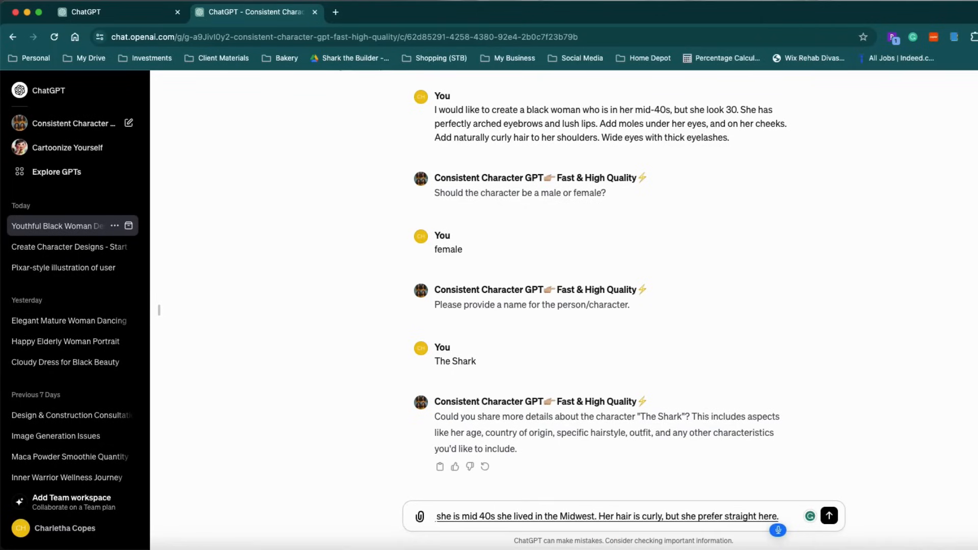
type("hair hair")
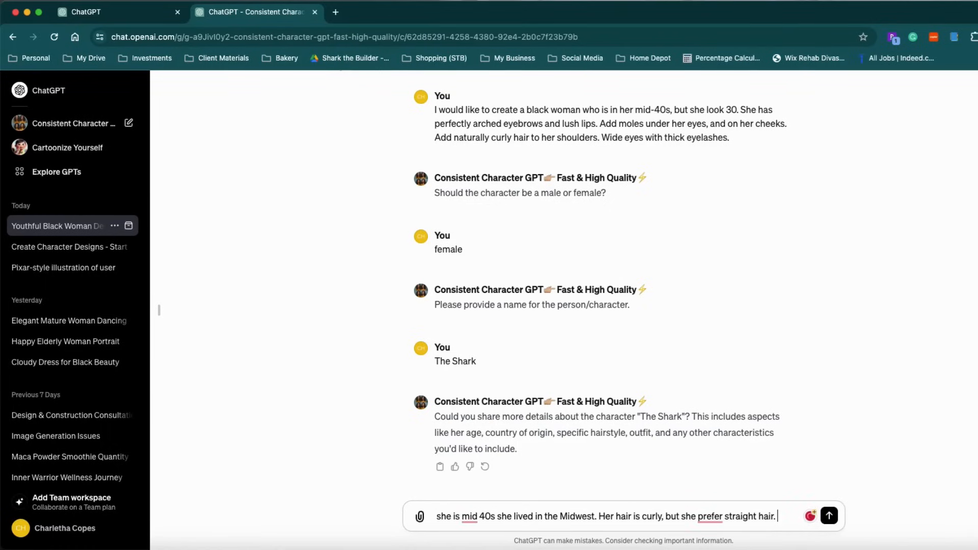
Add that she works construction in Timberland boots, correct 'prefers', and send
type("She")
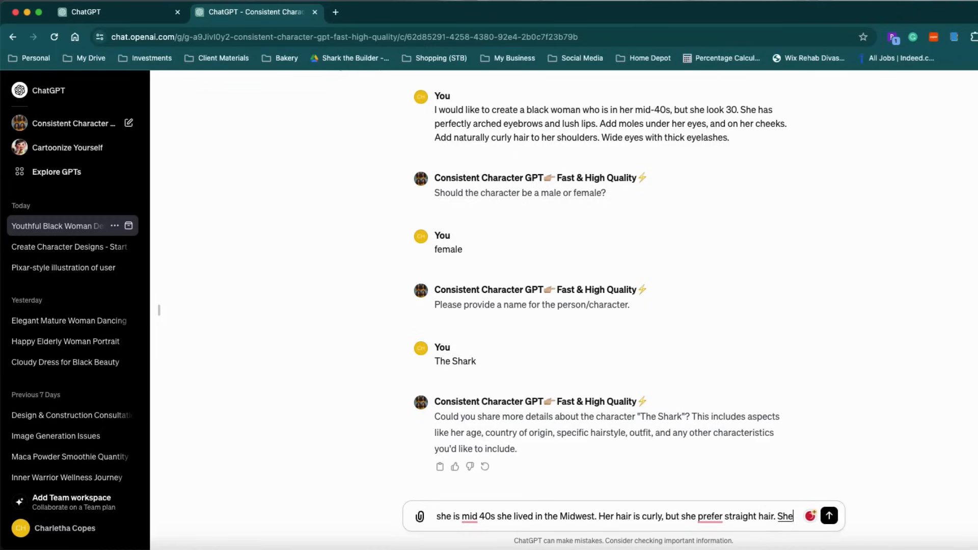
type("works in construction")
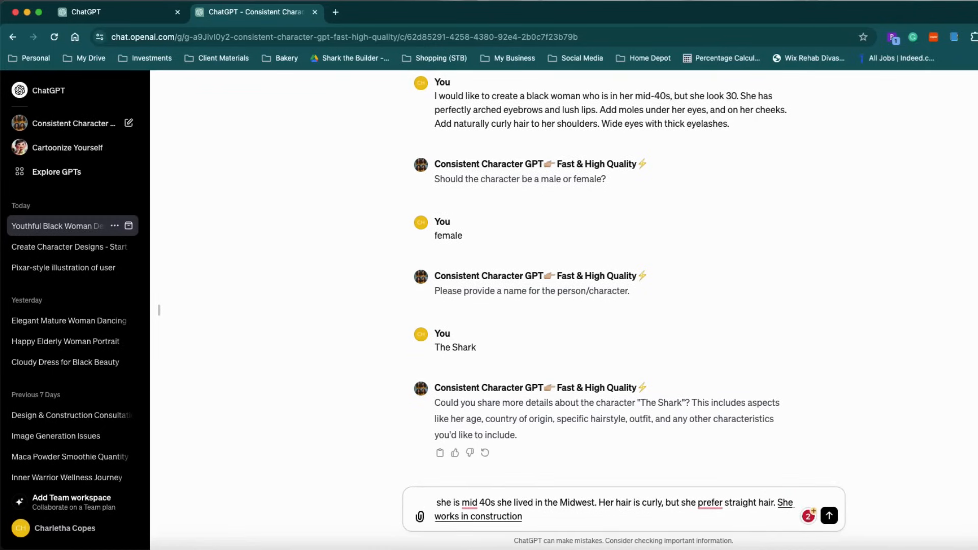
type("and rocks Timberland boots just in case she hast to kick the SHIT out")
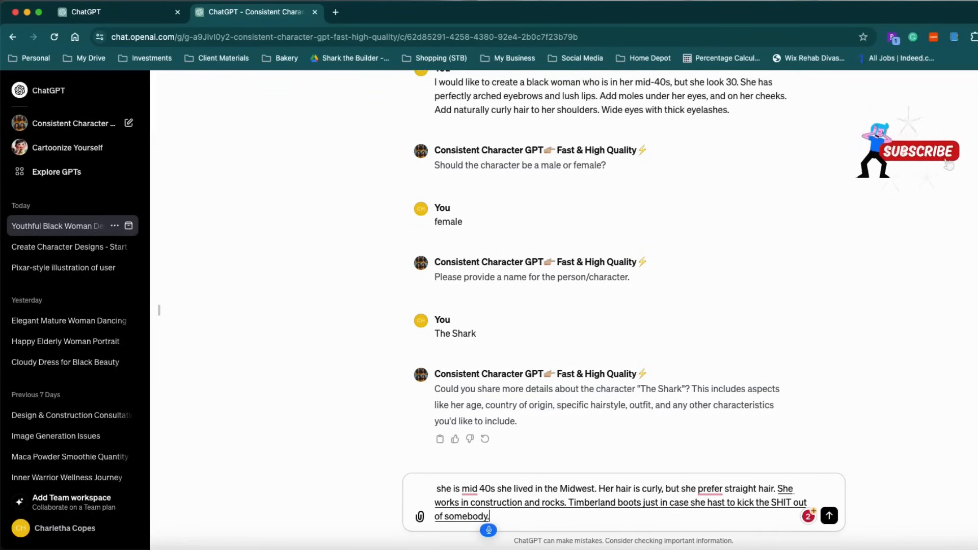
type("If he has a great personality, everybody loves her.")
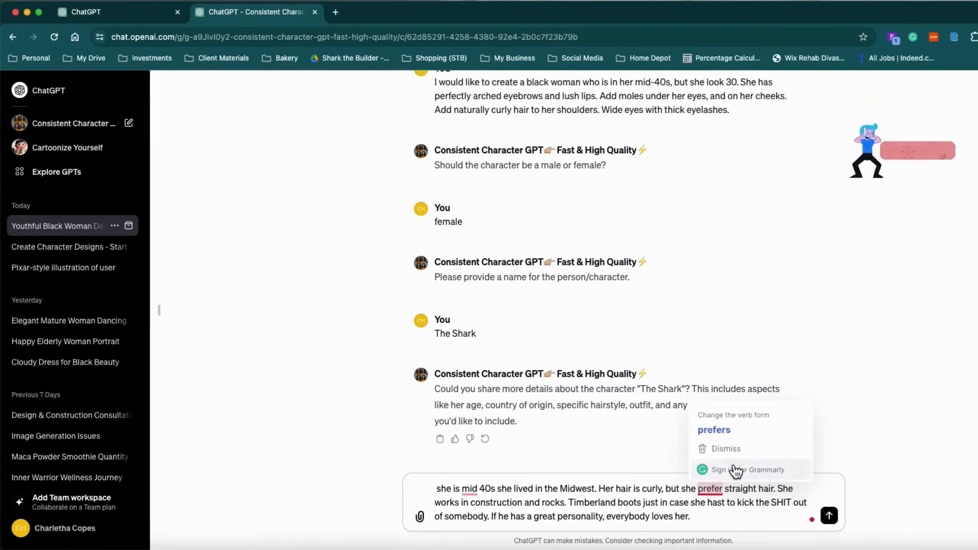
left_click(713, 430)
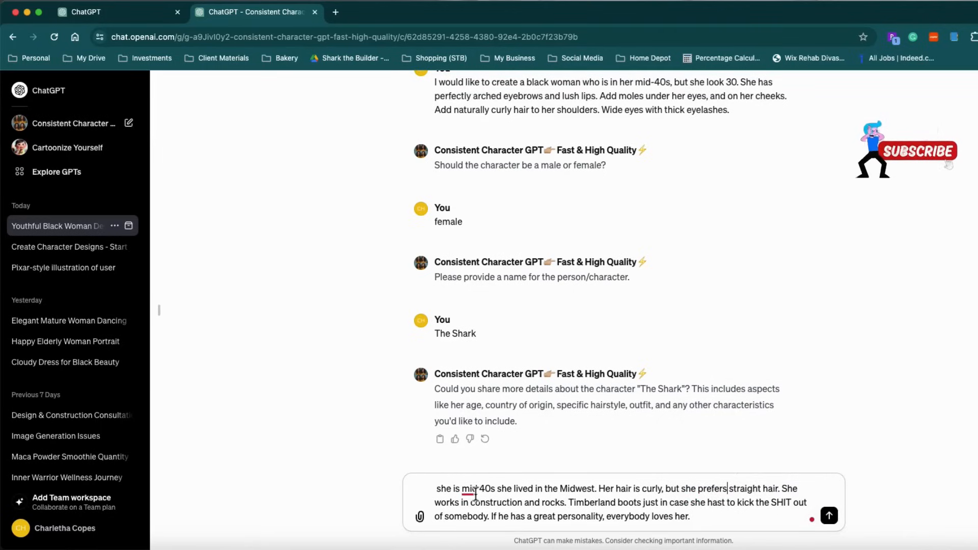
left_click(828, 516)
type("P")
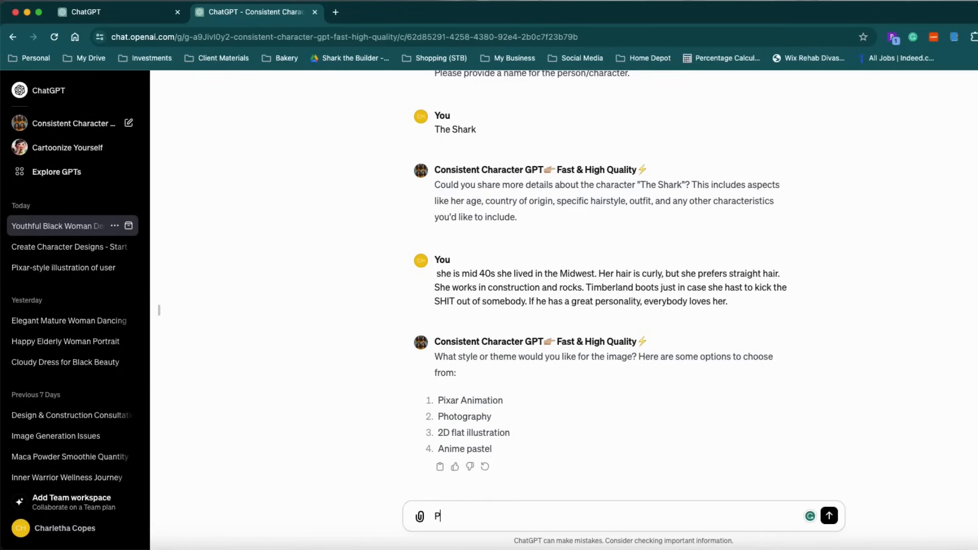
Choose Pixar style, then request expression as the variation and start replying
type("ixar")
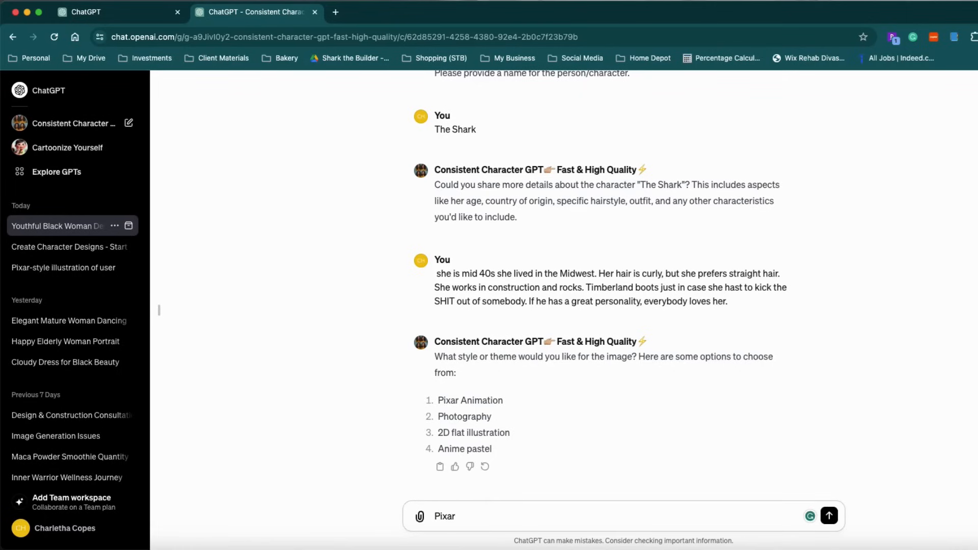
left_click(828, 516)
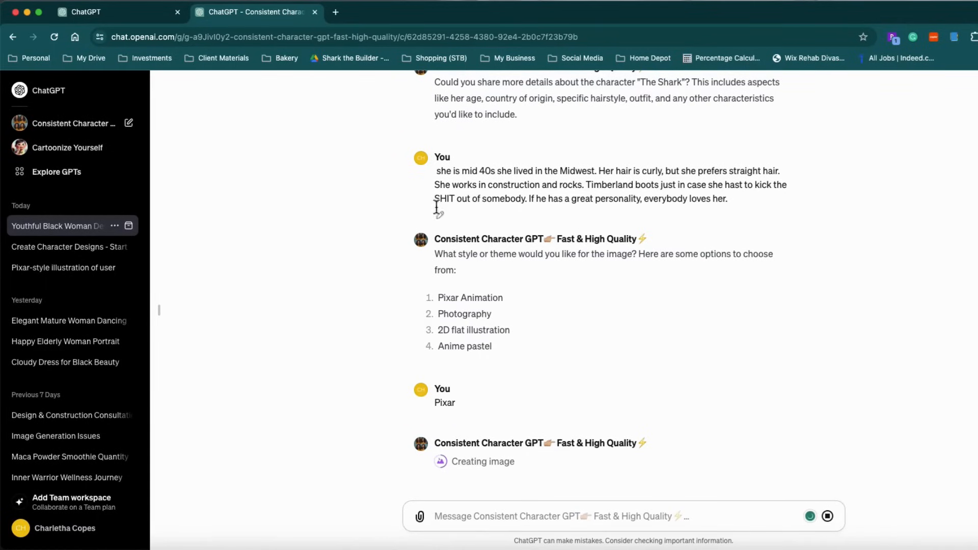
mouse_move(438, 211)
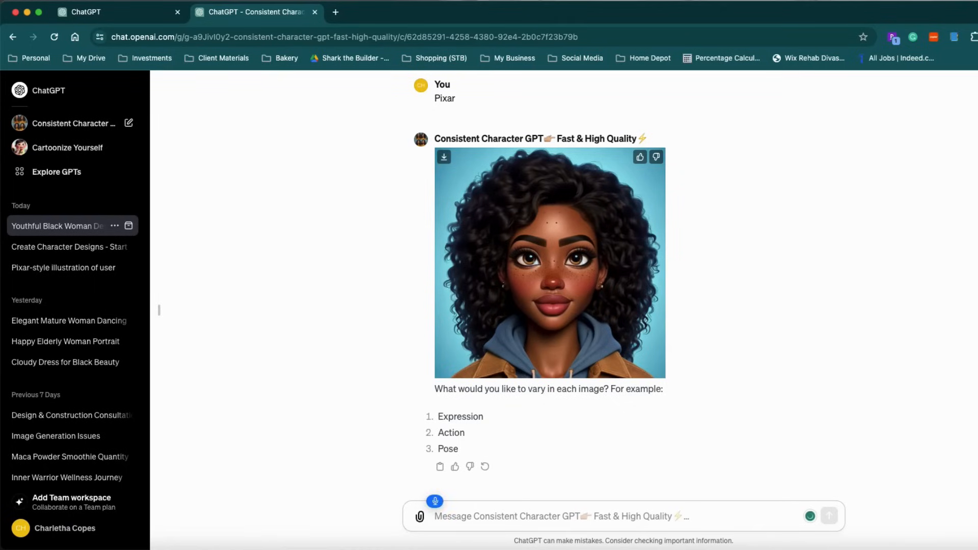
type("expression")
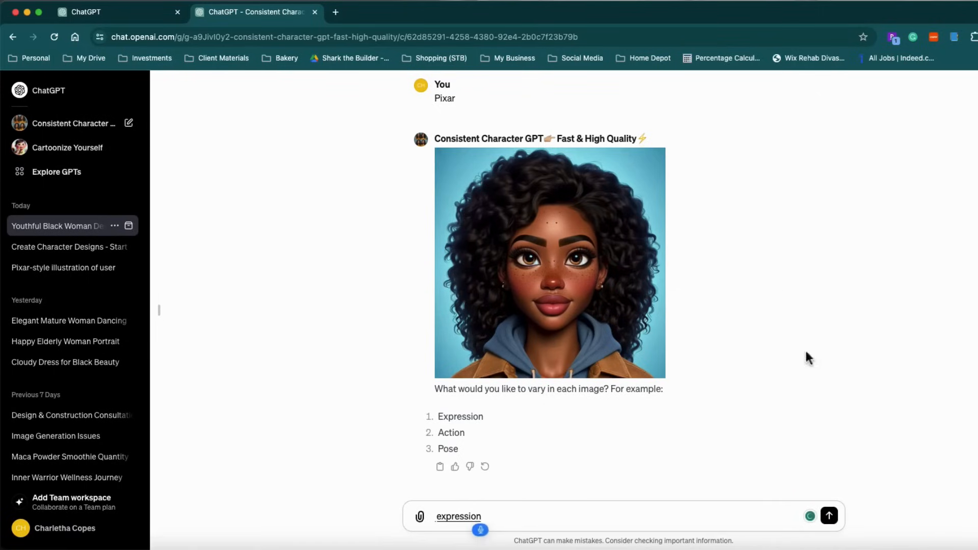
left_click(828, 516)
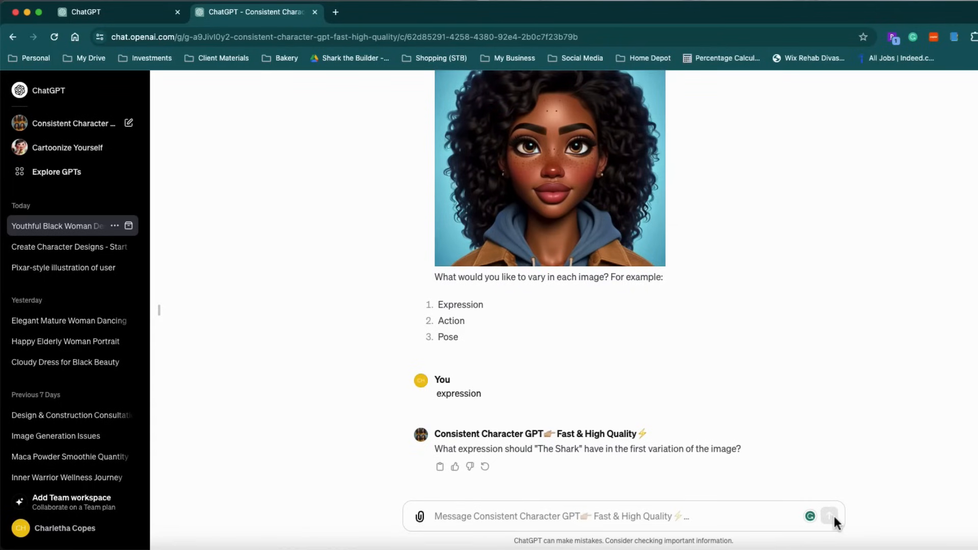
mouse_move(767, 510)
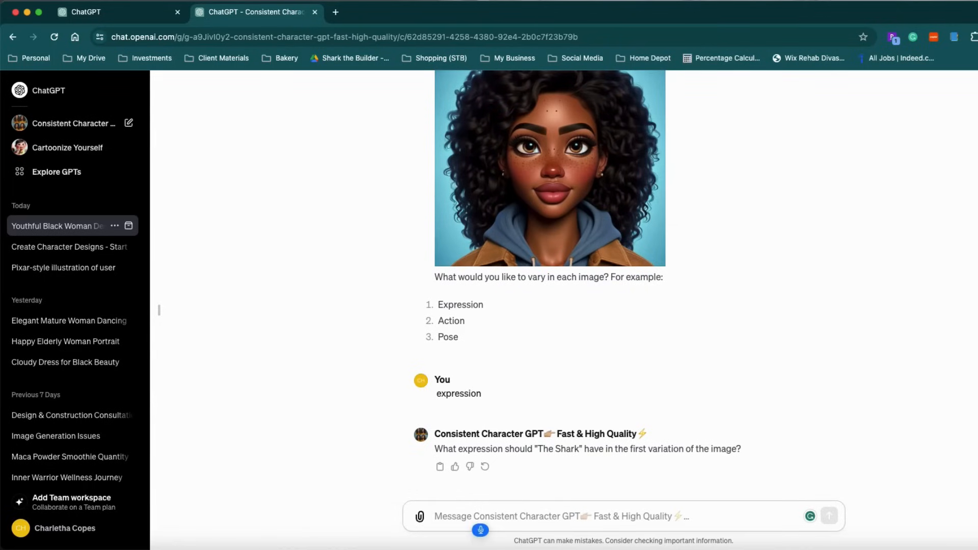
type("you really go but you really go but the linet the line")
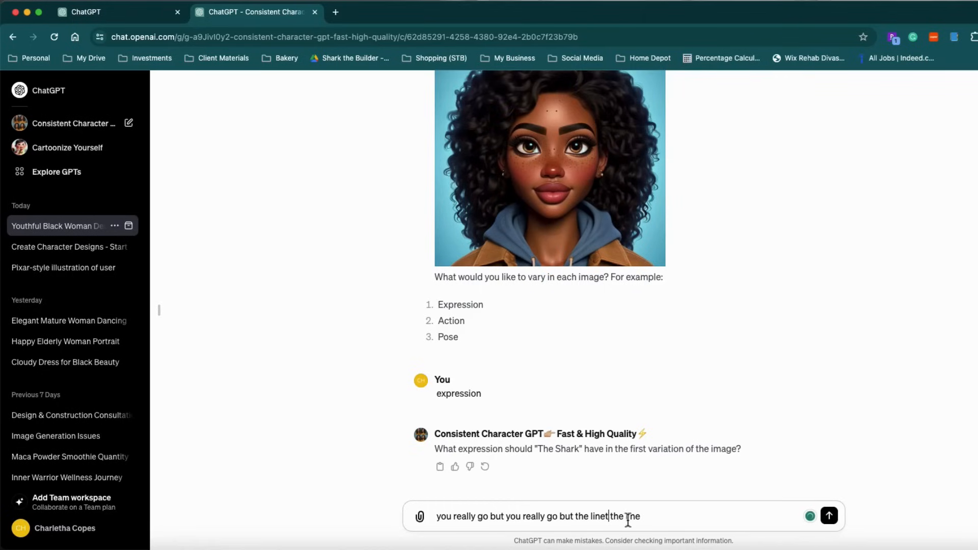
Remove duplicated words, send the expression answer, and scroll to the new smirking portrait
left_click_drag(508, 517, 639, 517)
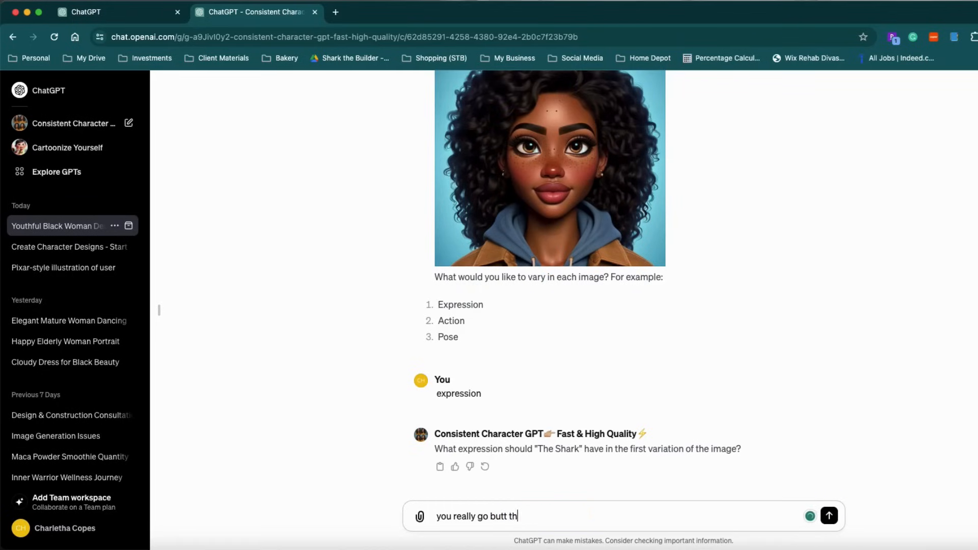
left_click(828, 516)
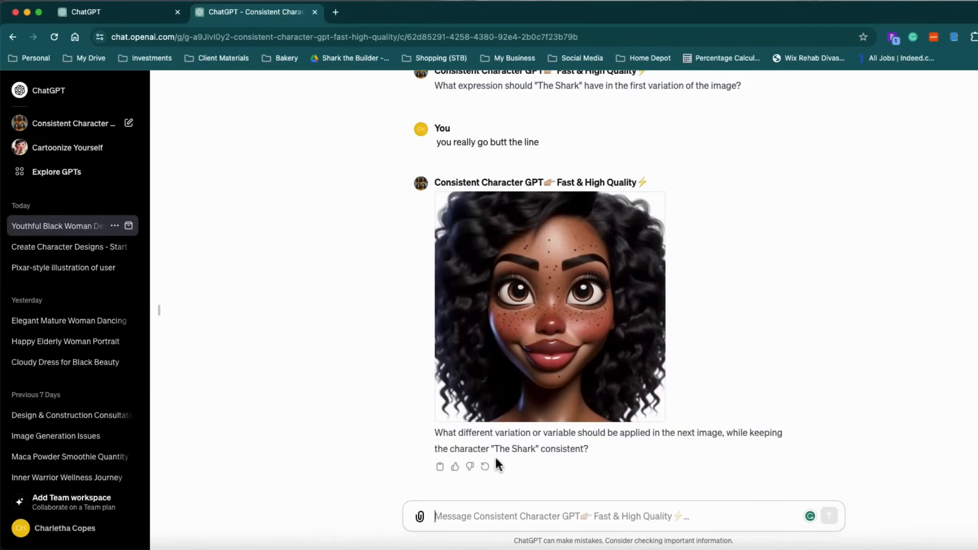
scroll("down", 3)
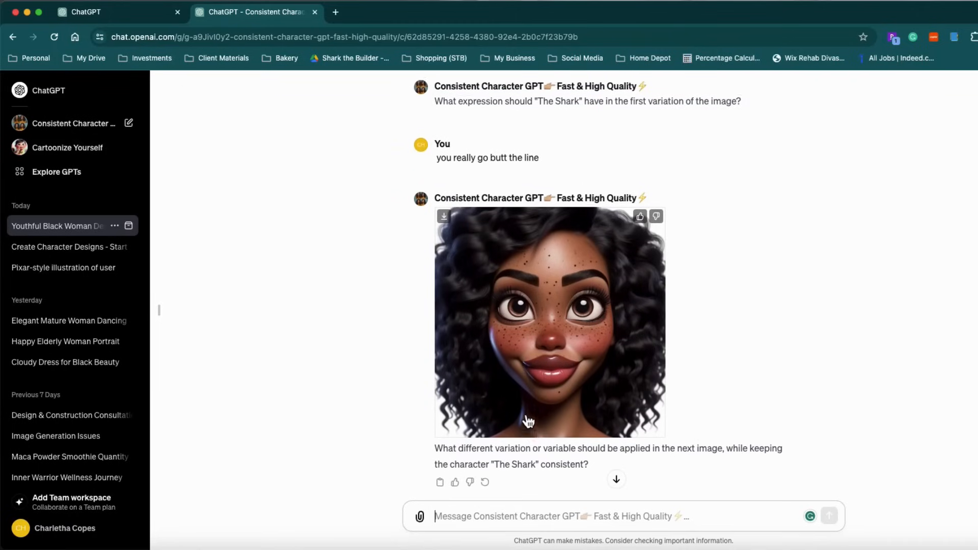
scroll("down", 3)
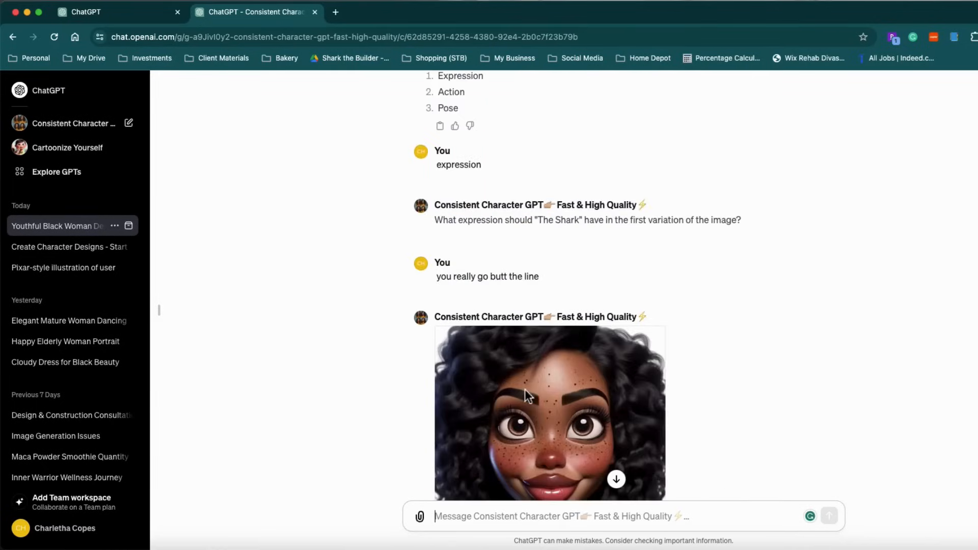
scroll("down", 3)
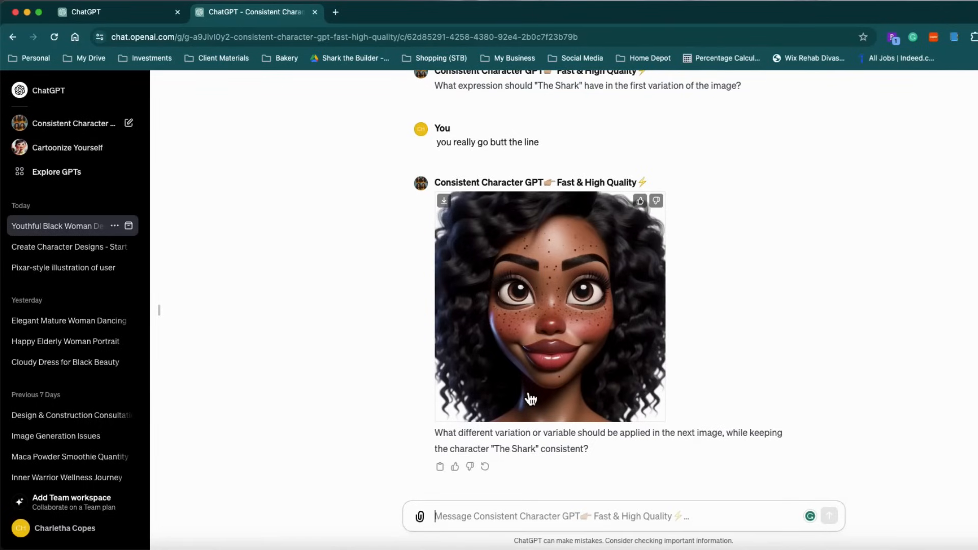
Ask the GPT to 'make her happy' and scroll to view the smiling Shark
type("make her happ")
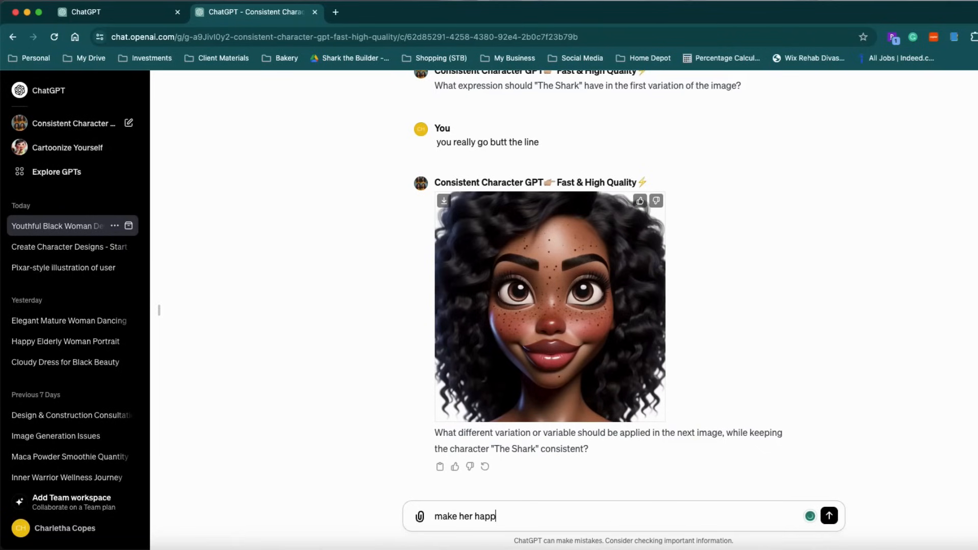
left_click(828, 516)
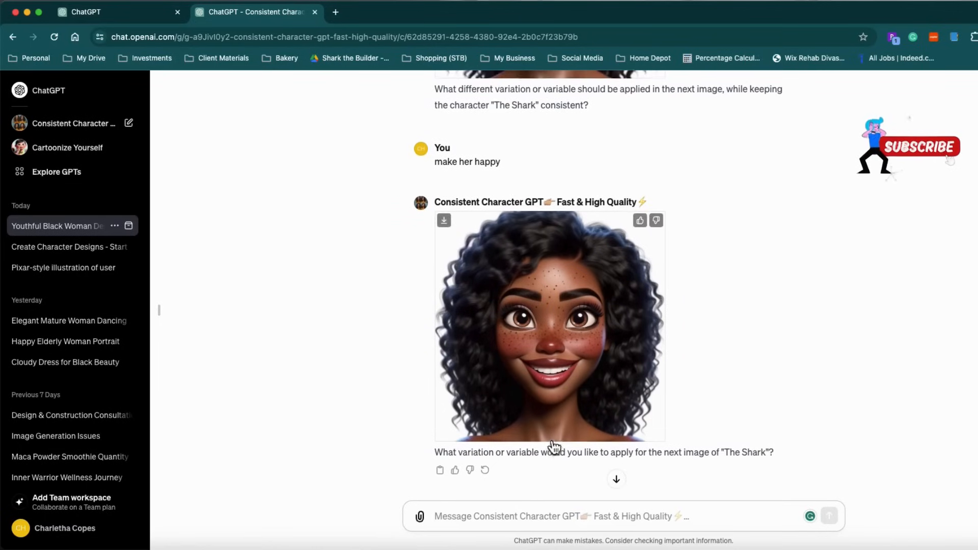
scroll("down", 3)
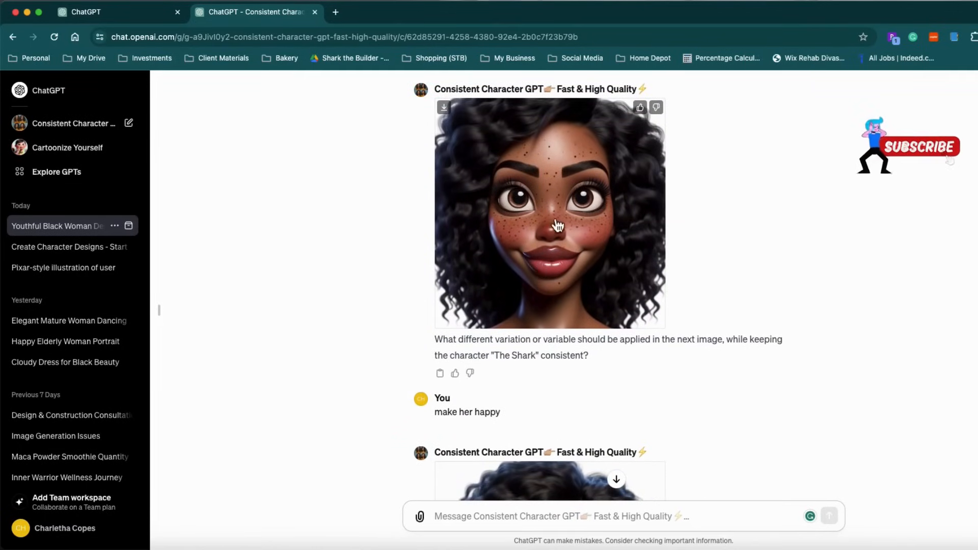
scroll("down", 3)
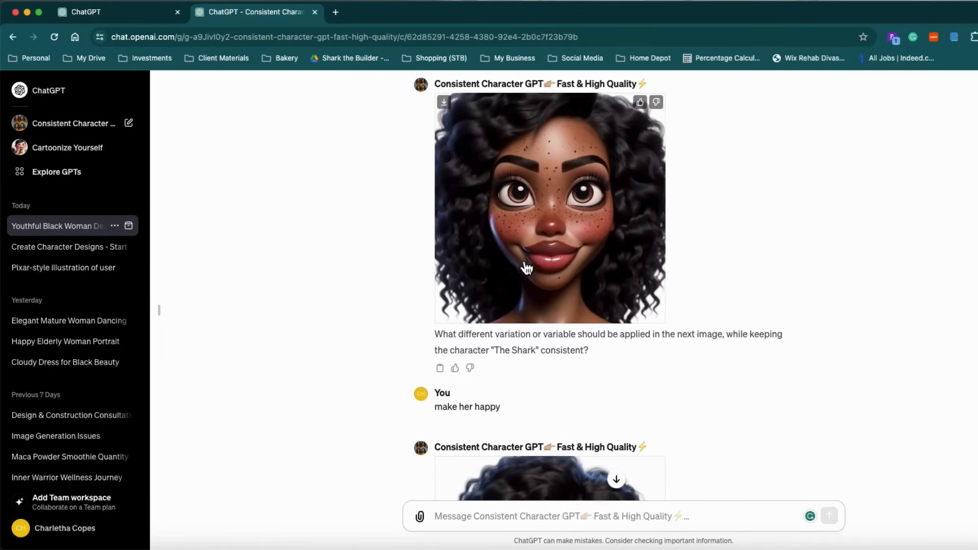
scroll("down", 3)
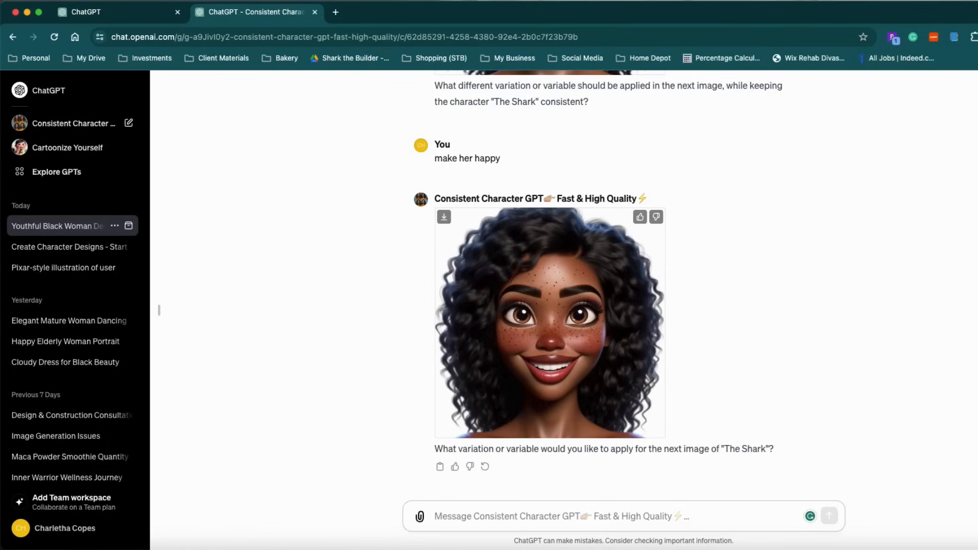
Request 'make her sad because Starbucks is closed', fixing the spelling, and review the result
type("make her sad becasue")
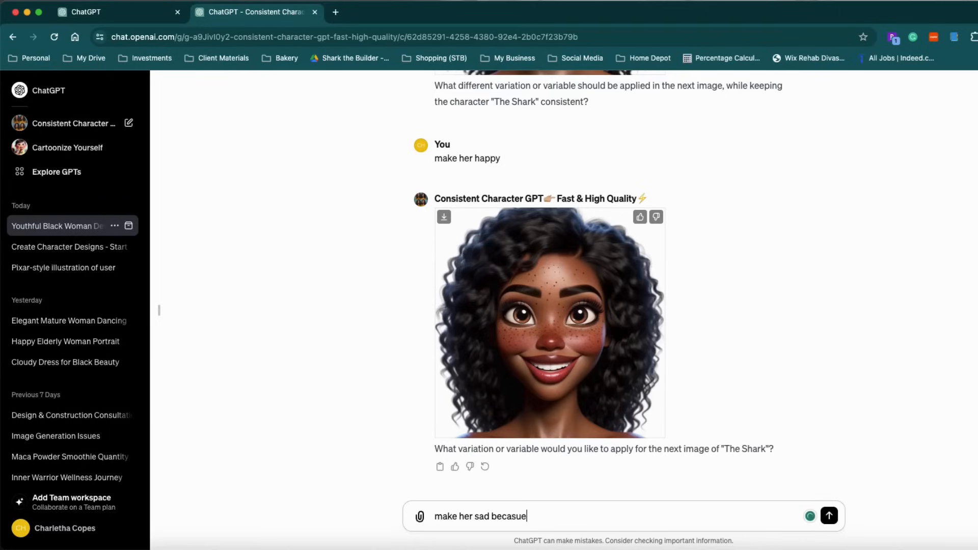
type("starbucks is closed")
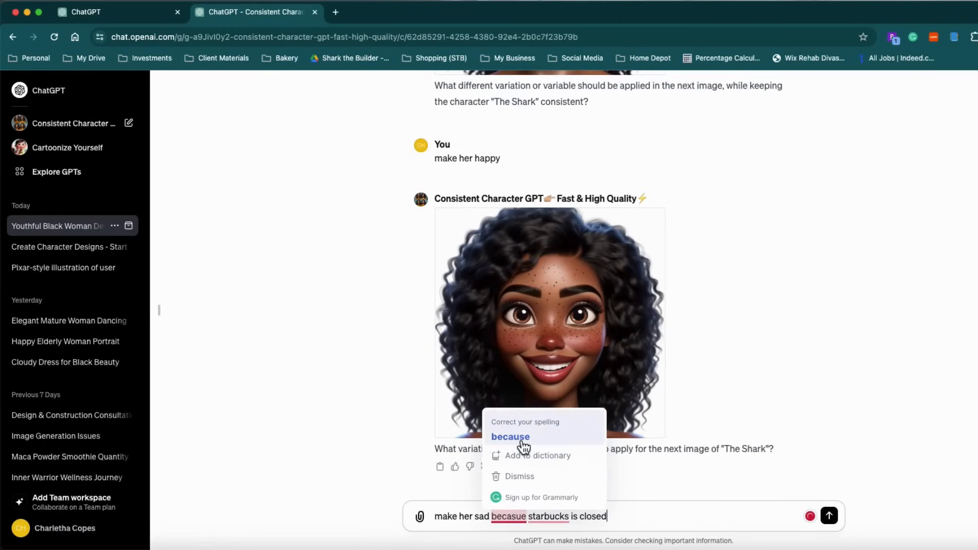
left_click(509, 436)
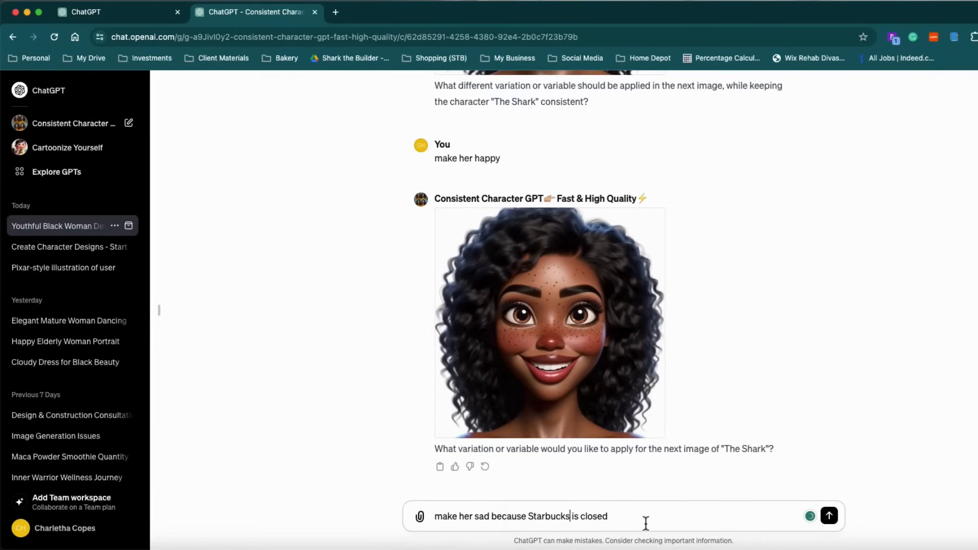
left_click(828, 516)
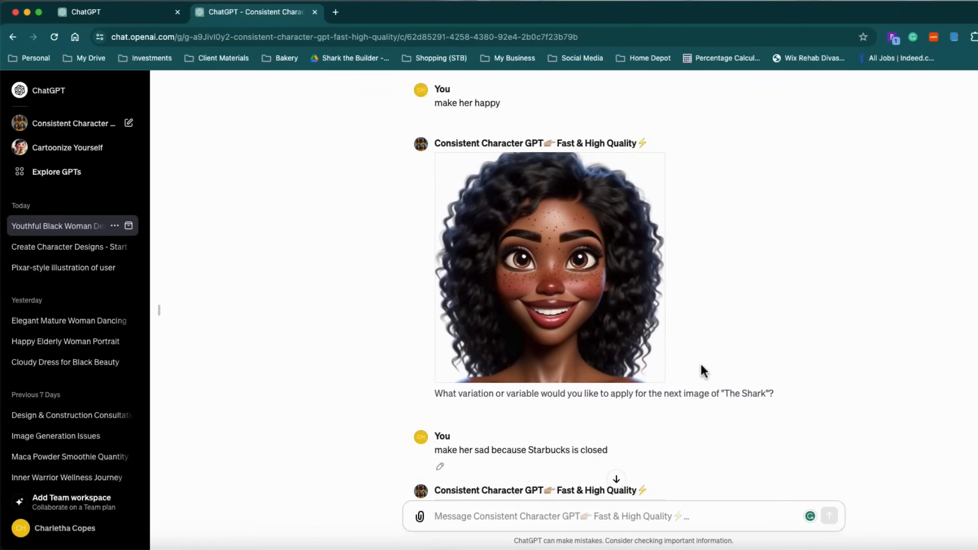
scroll("down", 3)
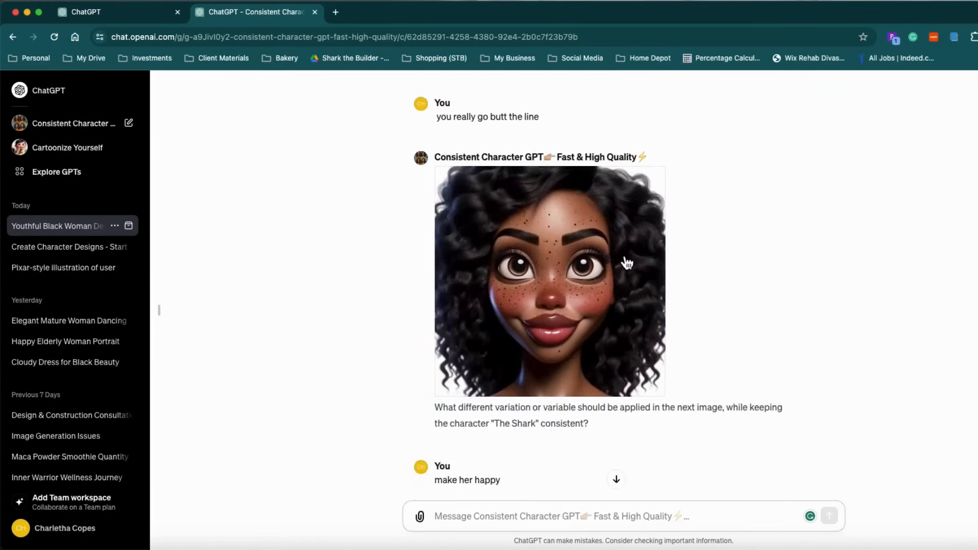
scroll("up", 3)
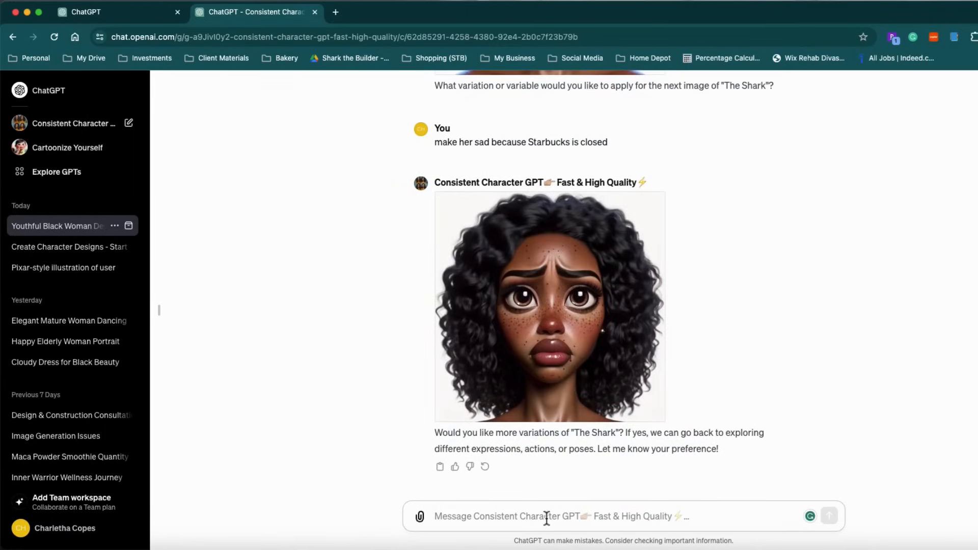
Send 'i would like the action of her drinking coffee', correcting the typo first
type("i would liek the")
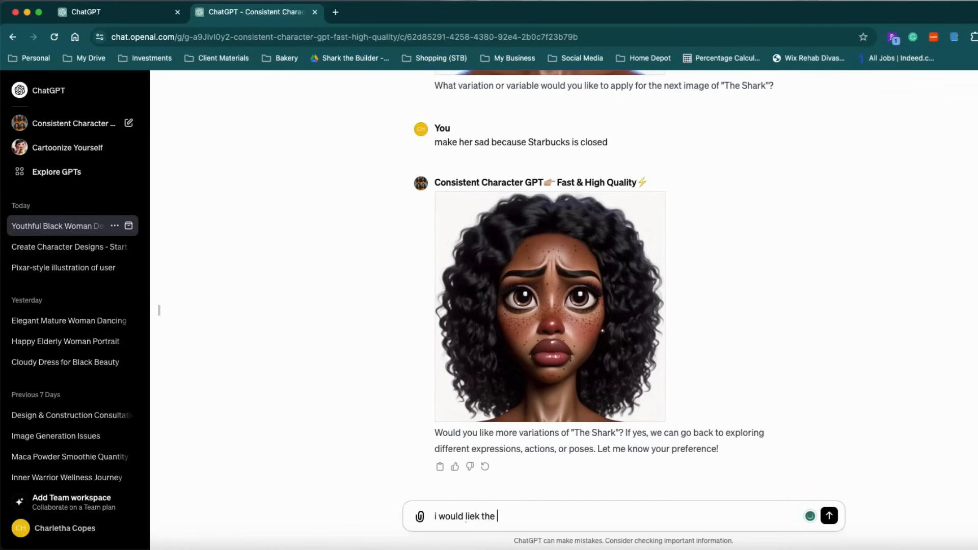
key("Backspace")
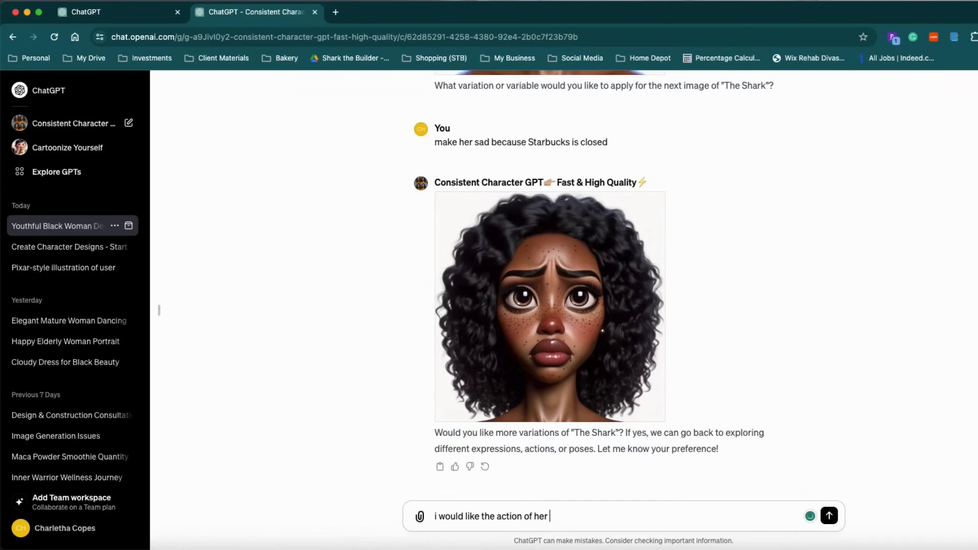
type("drinking co")
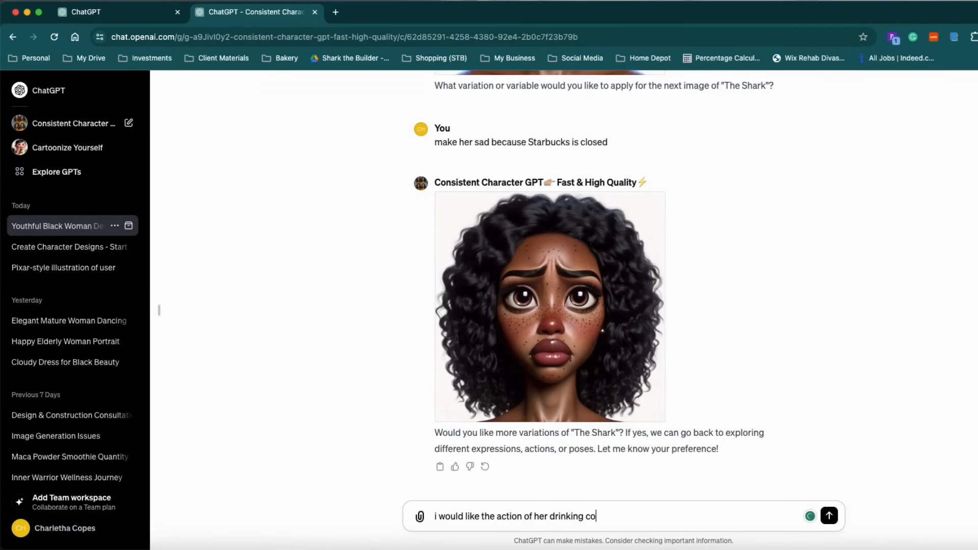
left_click(829, 516)
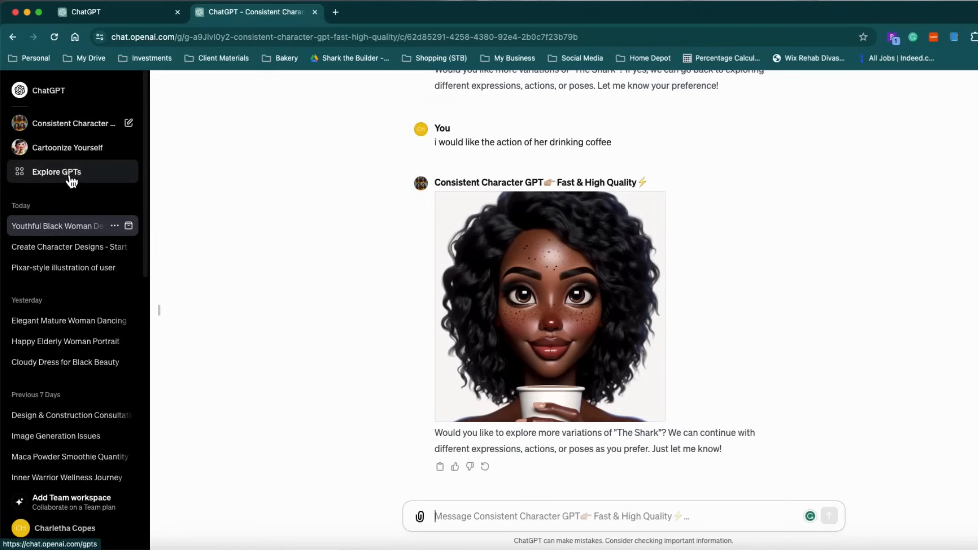
mouse_move(583, 328)
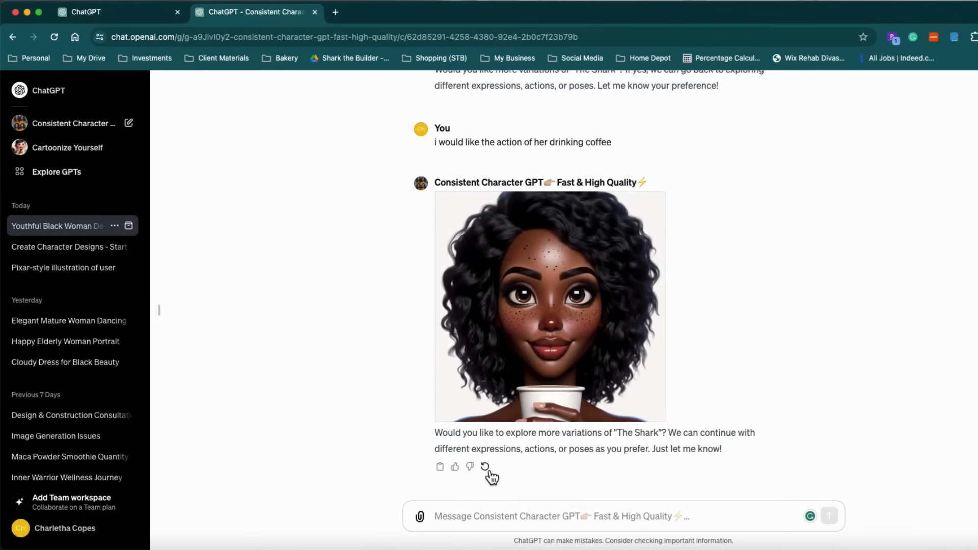
Regenerate the coffee image to get version 2/2 of The Shark with a mug
left_click(484, 467)
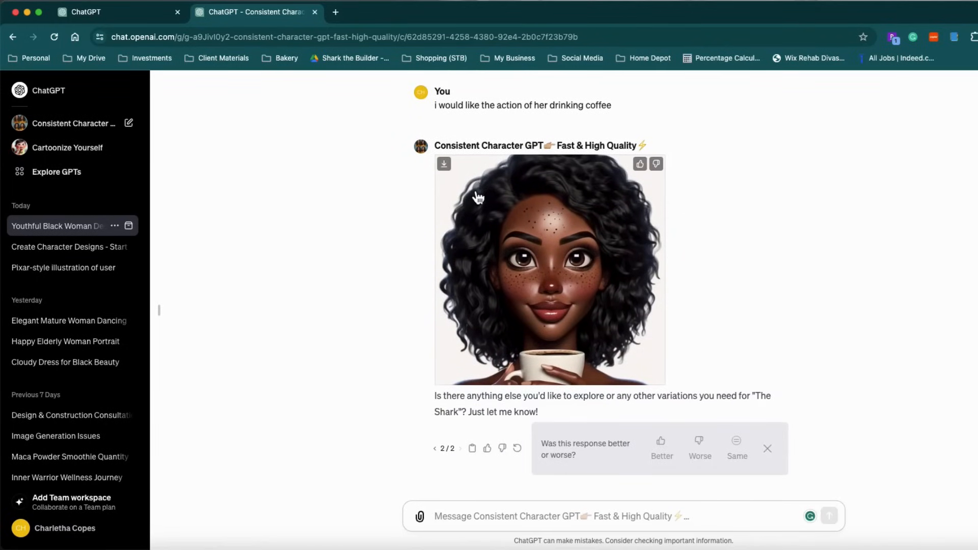
mouse_move(641, 389)
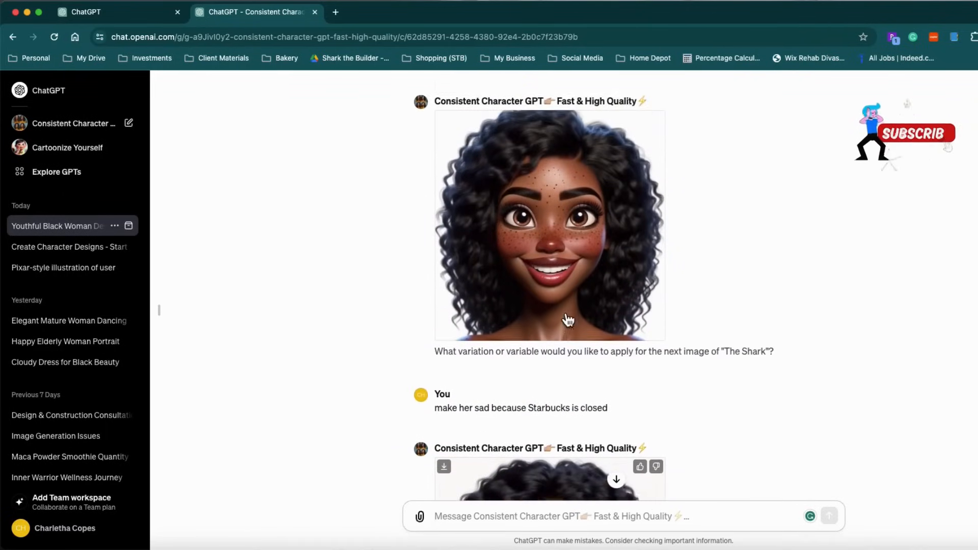
scroll("down", 3)
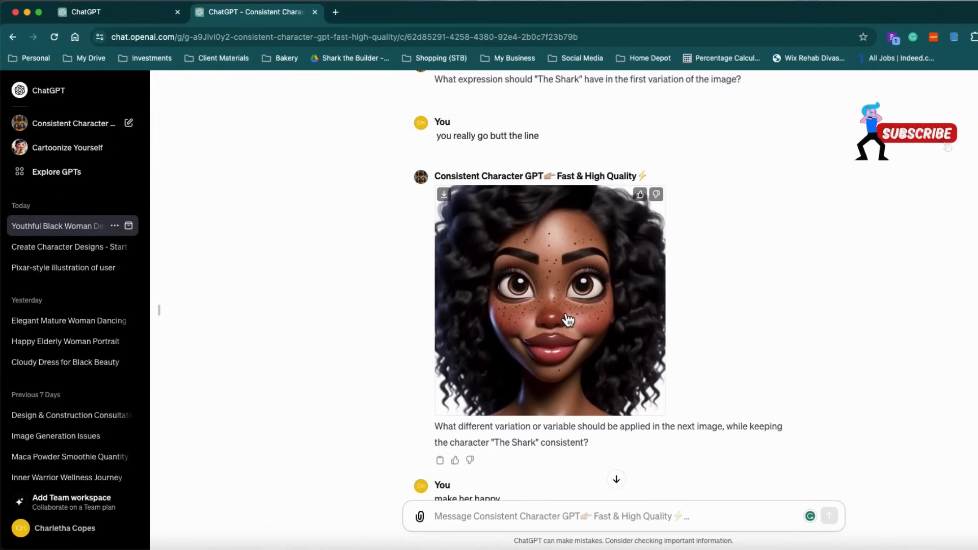